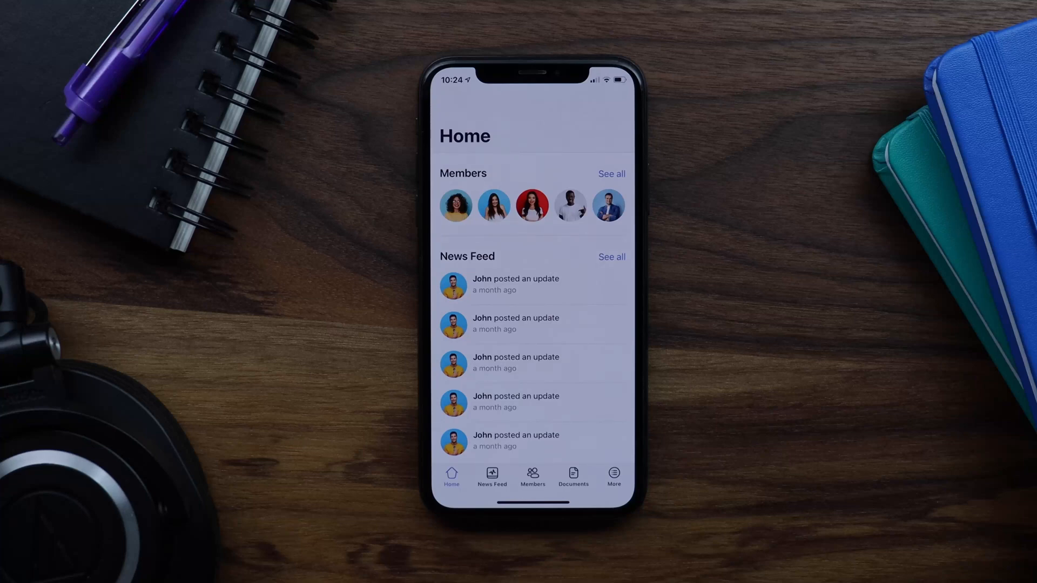
- Go to the Tab Bar menu editor under the app's Branding settings
click(612, 478)
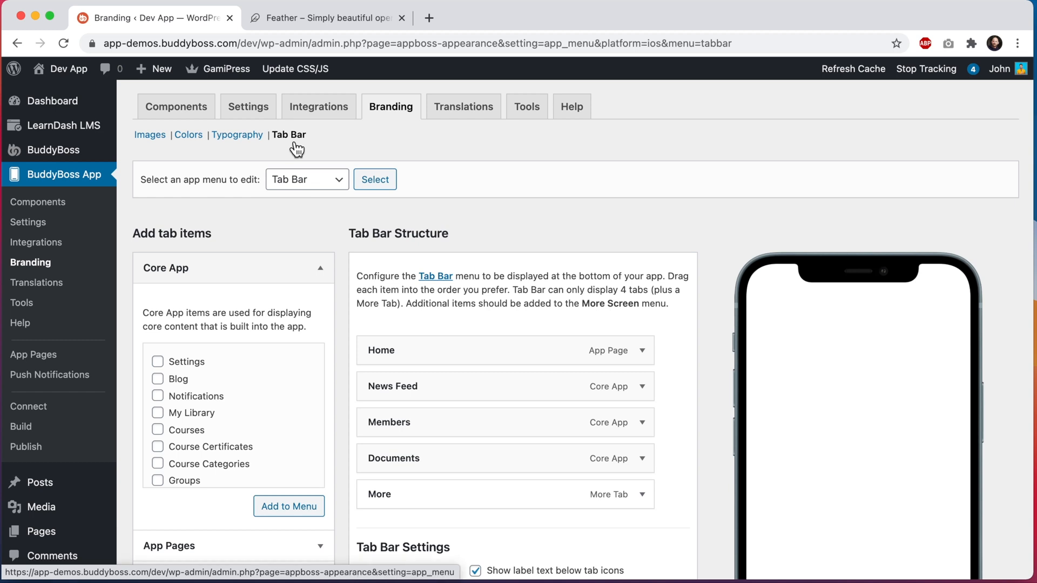
- Expand Home's icon chooser, preview the Heart and Health icons, then switch to the Upload option
scroll(down, 3)
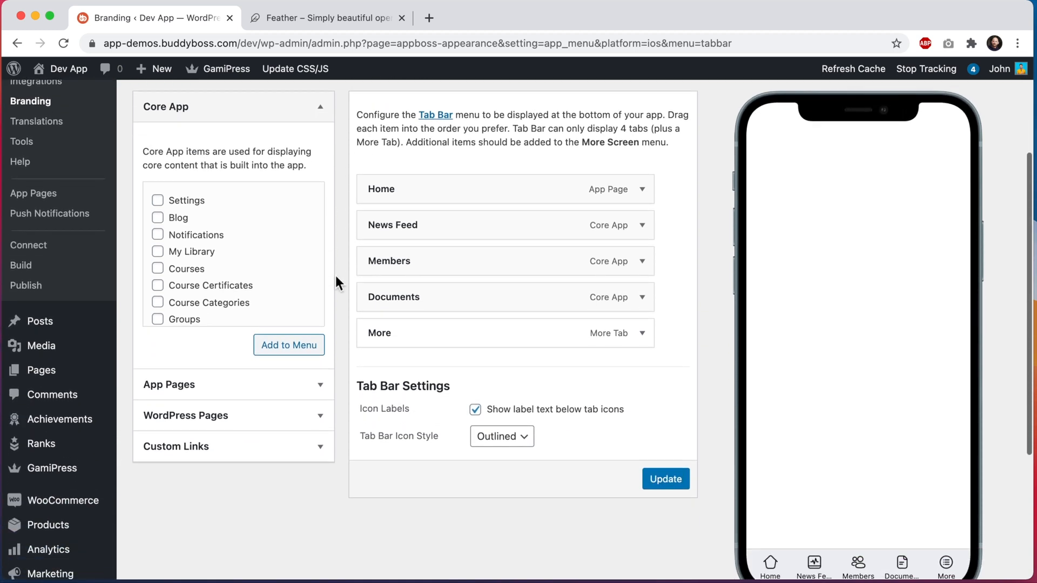
scroll(down, 3)
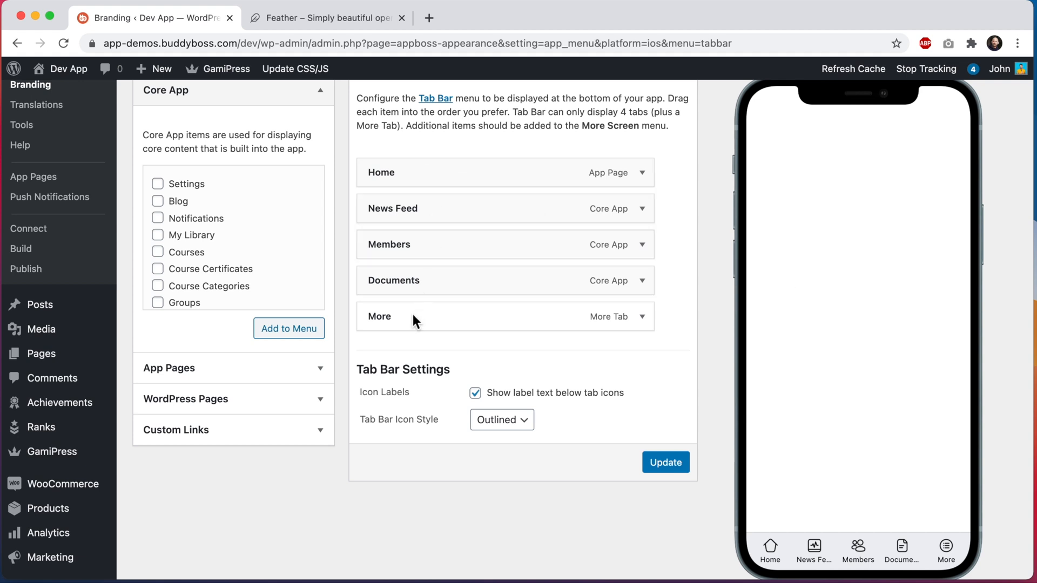
mouse_move(779, 549)
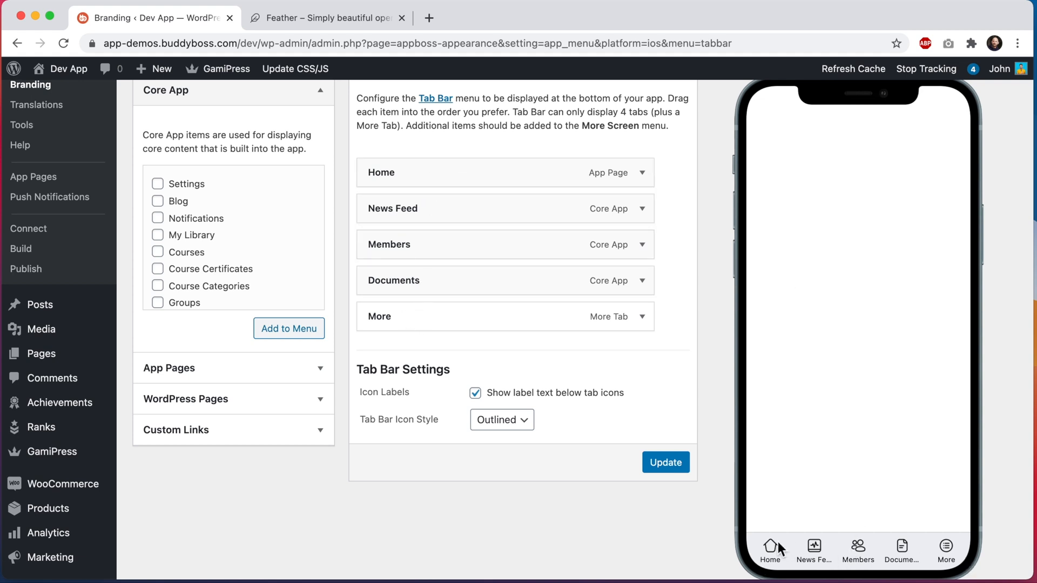
mouse_move(674, 191)
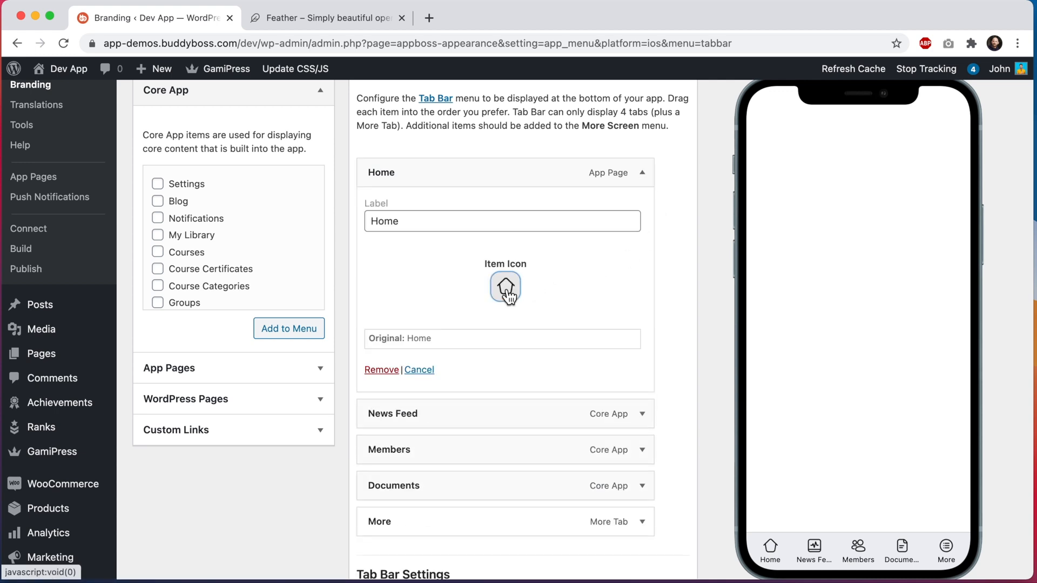
click(505, 288)
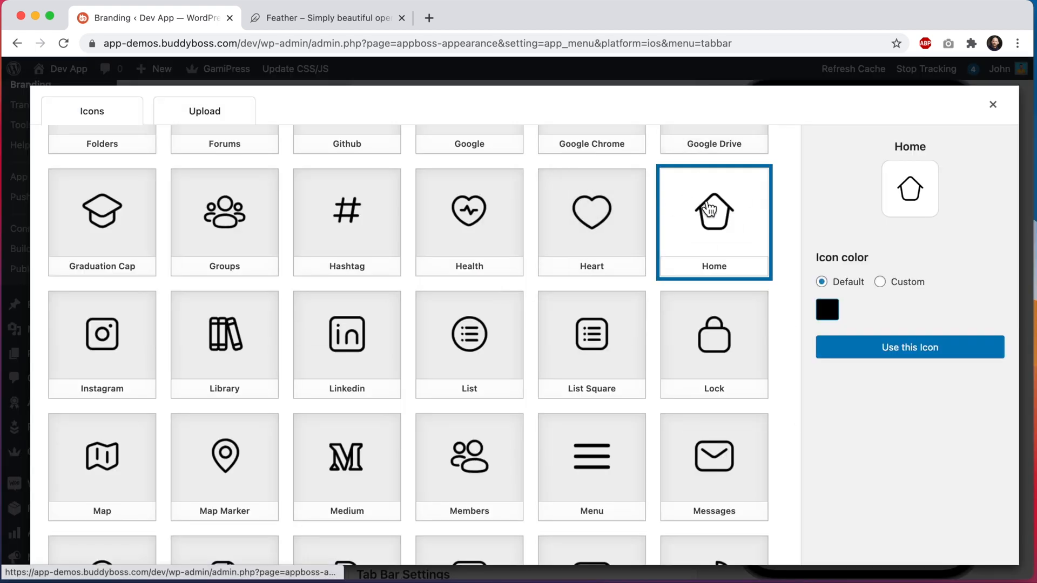
click(591, 222)
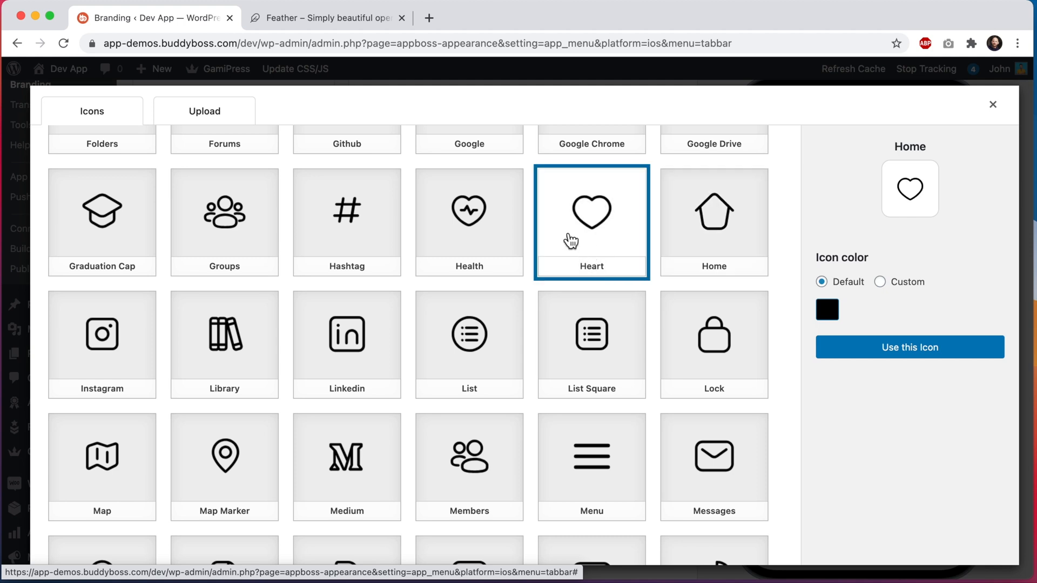
click(469, 222)
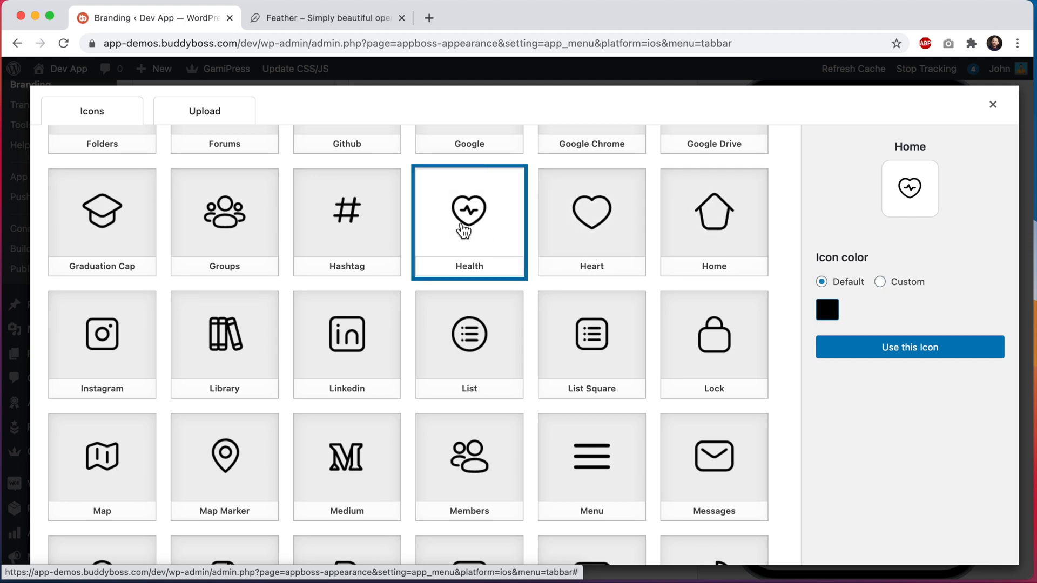
click(204, 111)
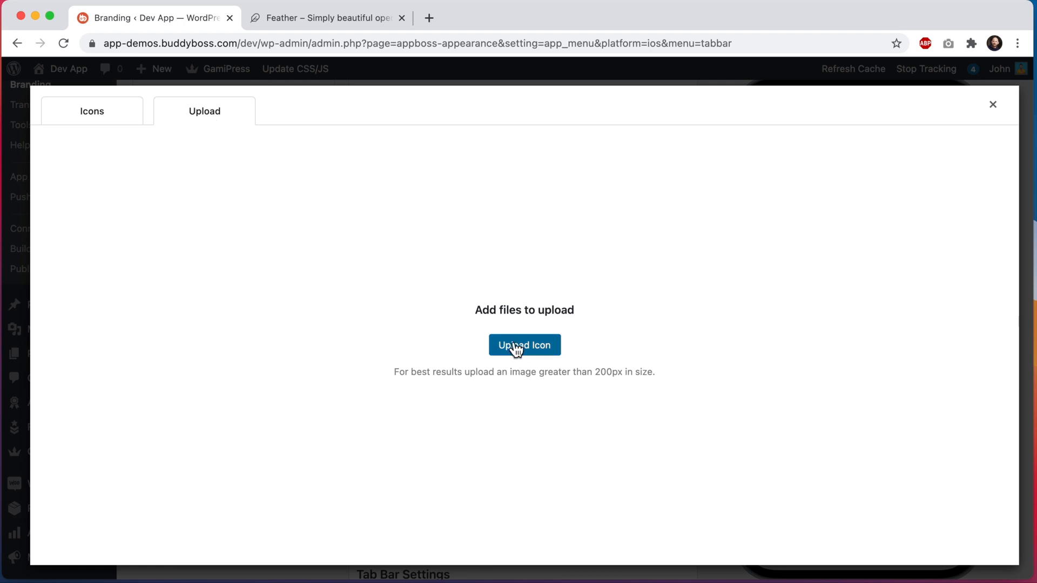
- Upload buddyboss-logo.png from Downloads and adjust its crop for the Home icon
click(524, 344)
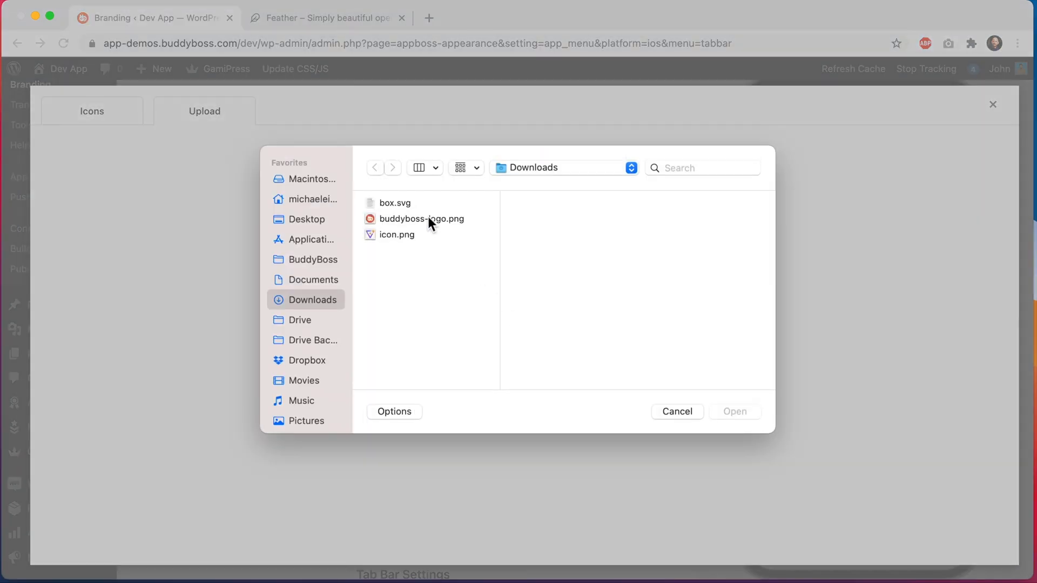
click(421, 220)
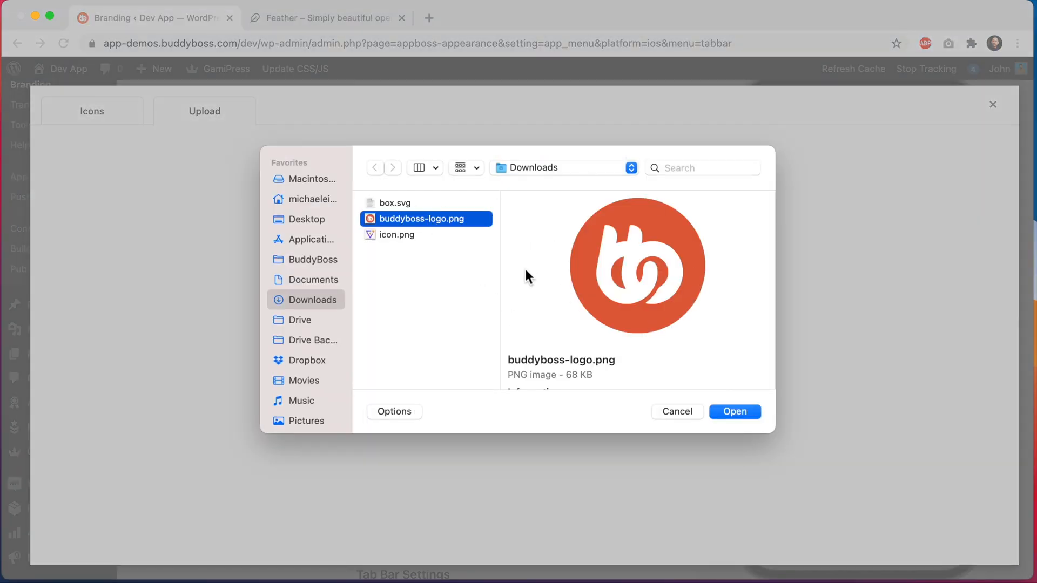
mouse_move(519, 267)
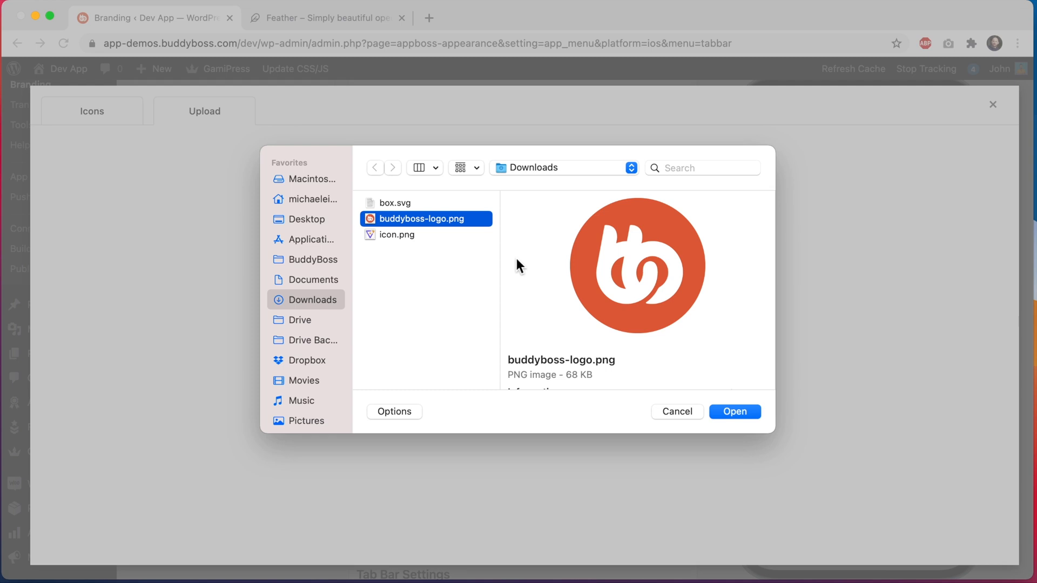
mouse_move(719, 255)
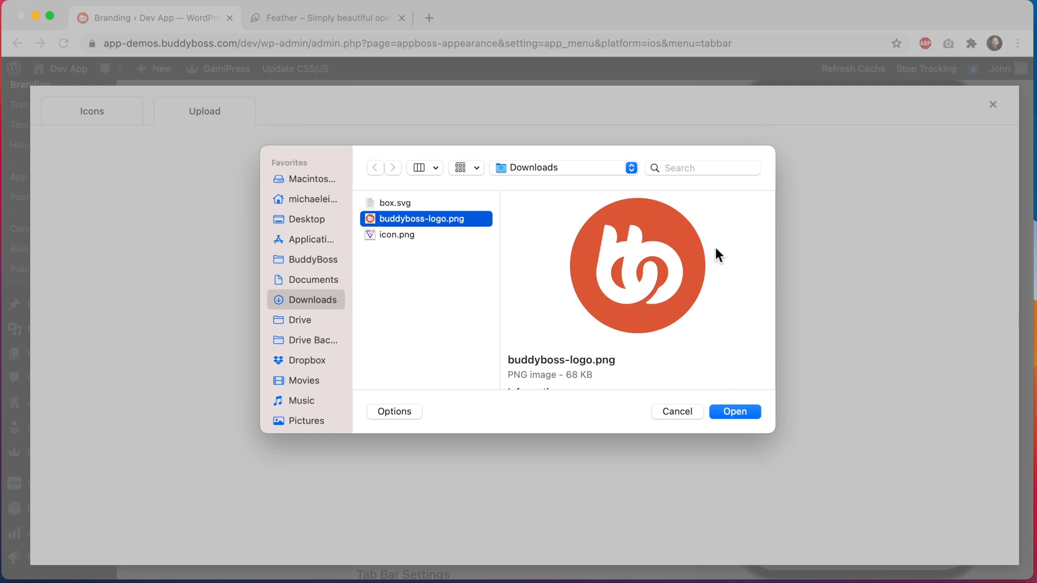
mouse_move(700, 225)
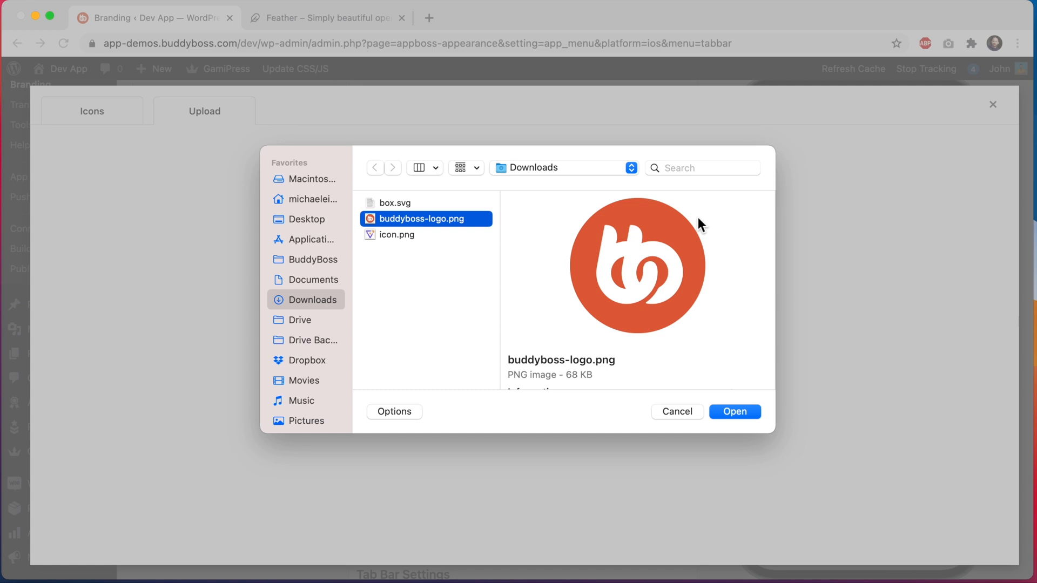
click(734, 412)
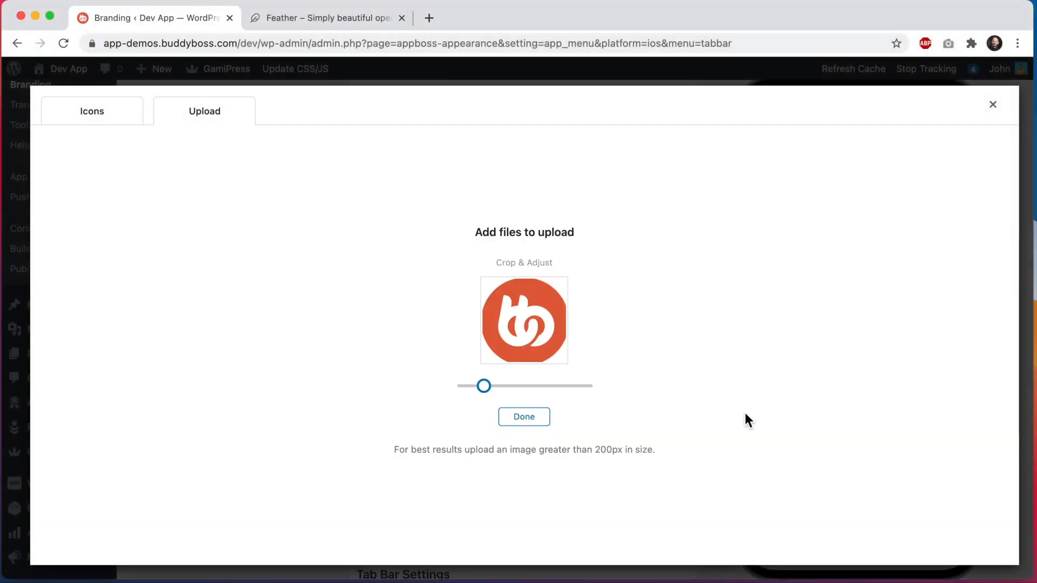
drag(485, 385, 480, 385)
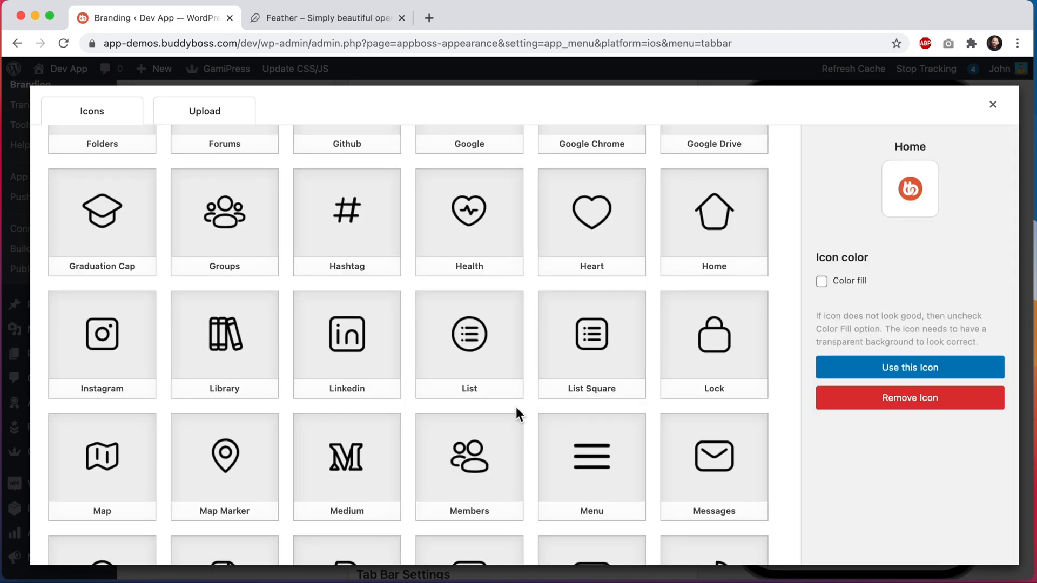
- Use the custom BuddyBoss logo as the Home tab's item icon
scroll(down, 3)
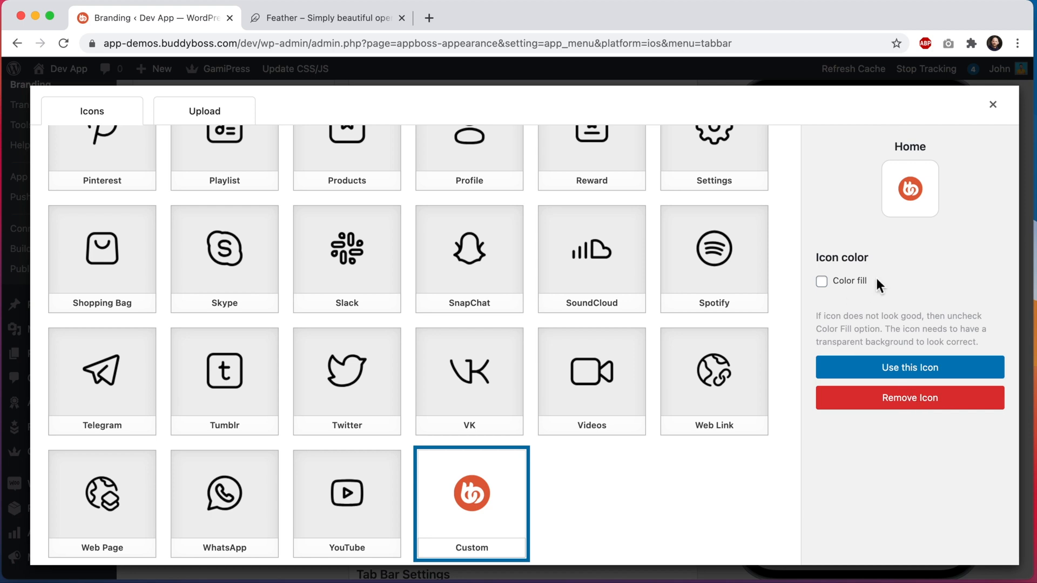
mouse_move(876, 285)
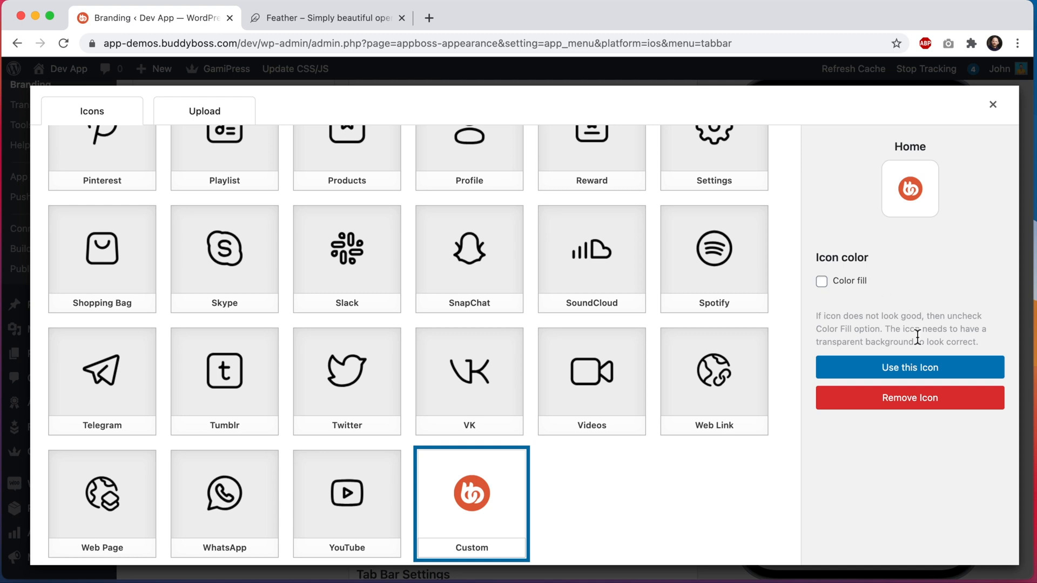
click(910, 367)
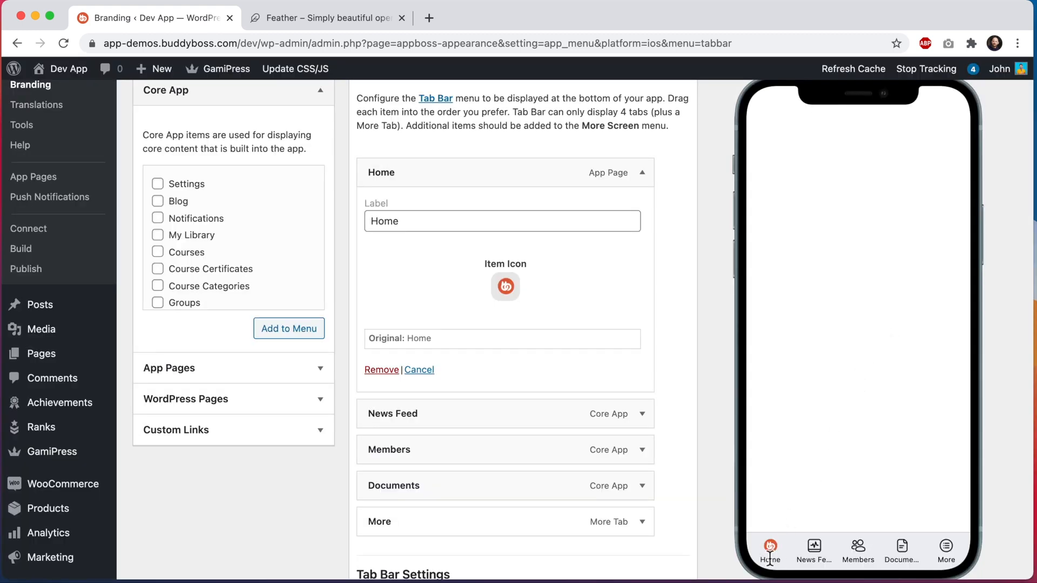
mouse_move(809, 511)
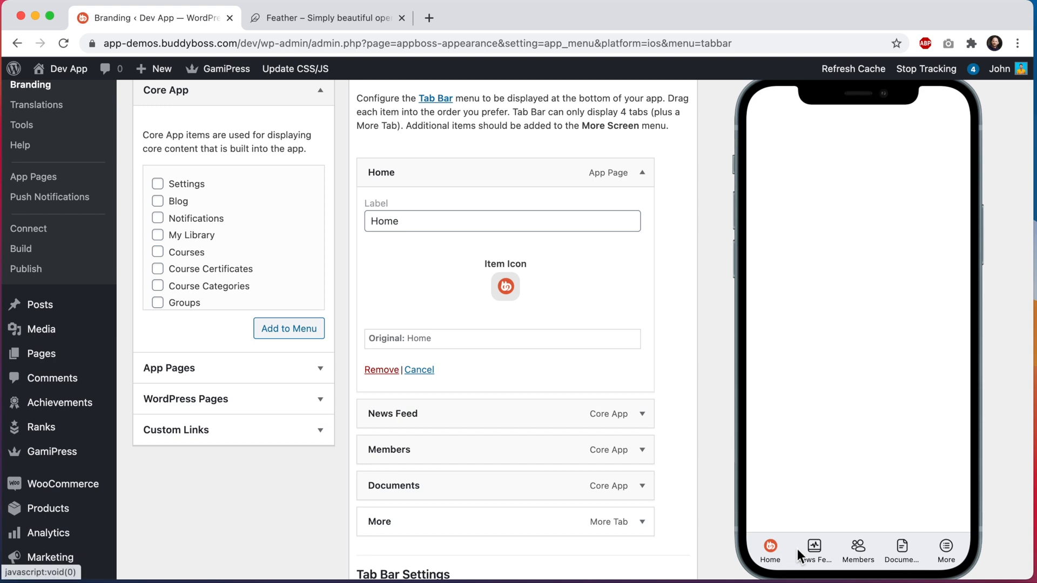
mouse_move(767, 561)
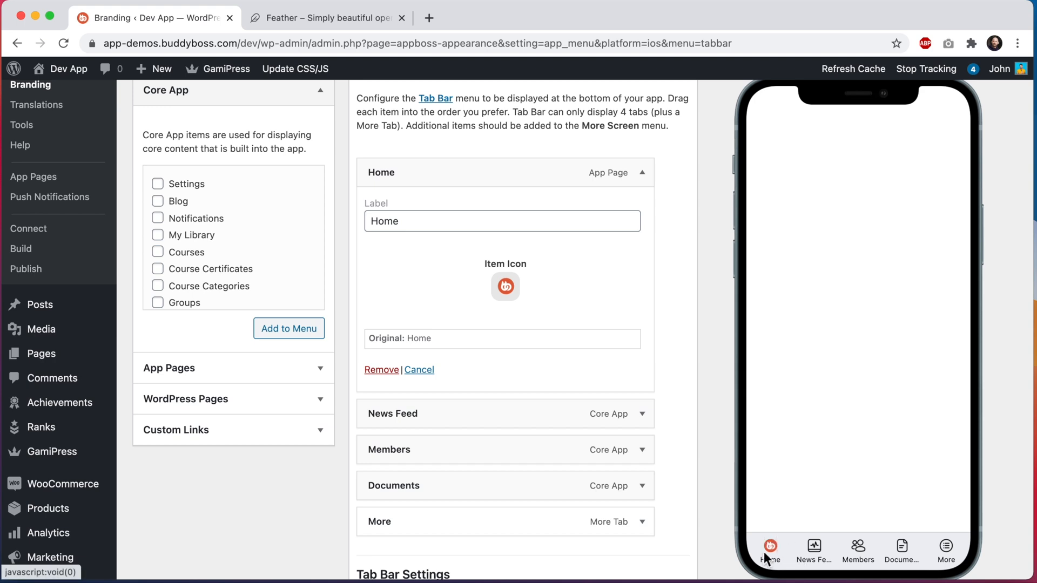
scroll(down, 3)
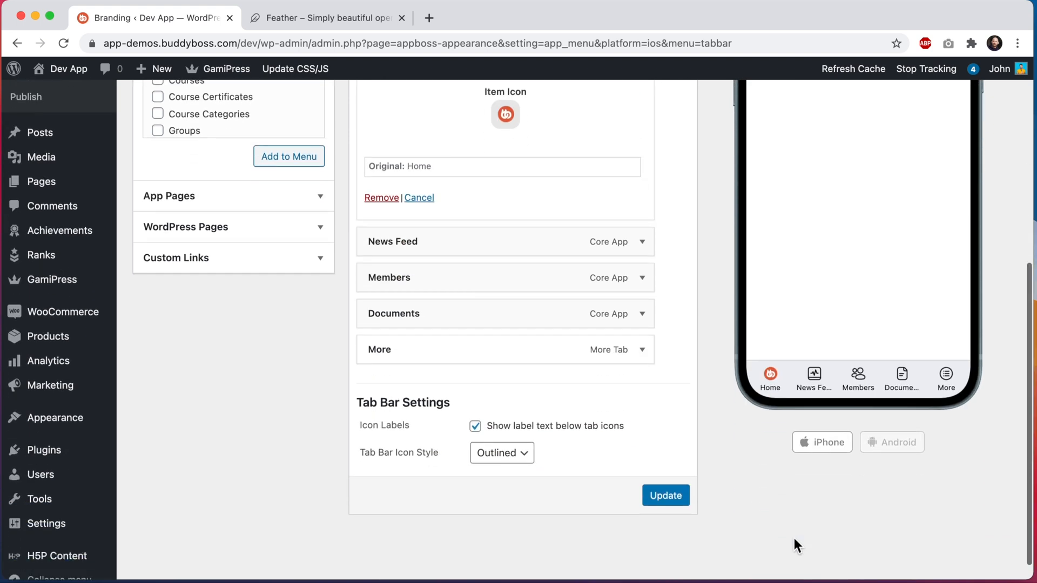
- Update the Tab Bar menu, then recheck Home's icon chooser and close it unchanged
click(665, 496)
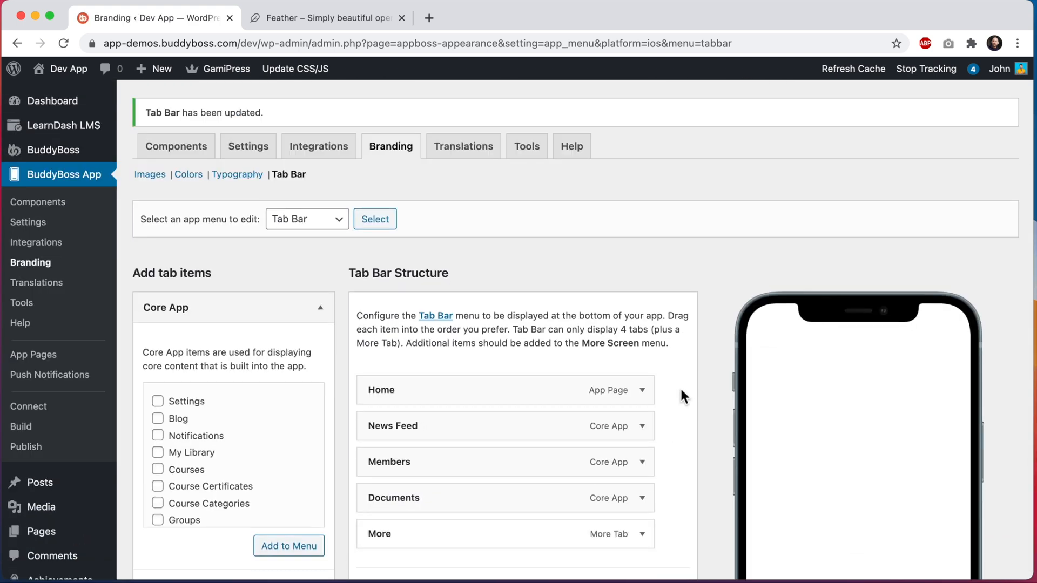
scroll(down, 3)
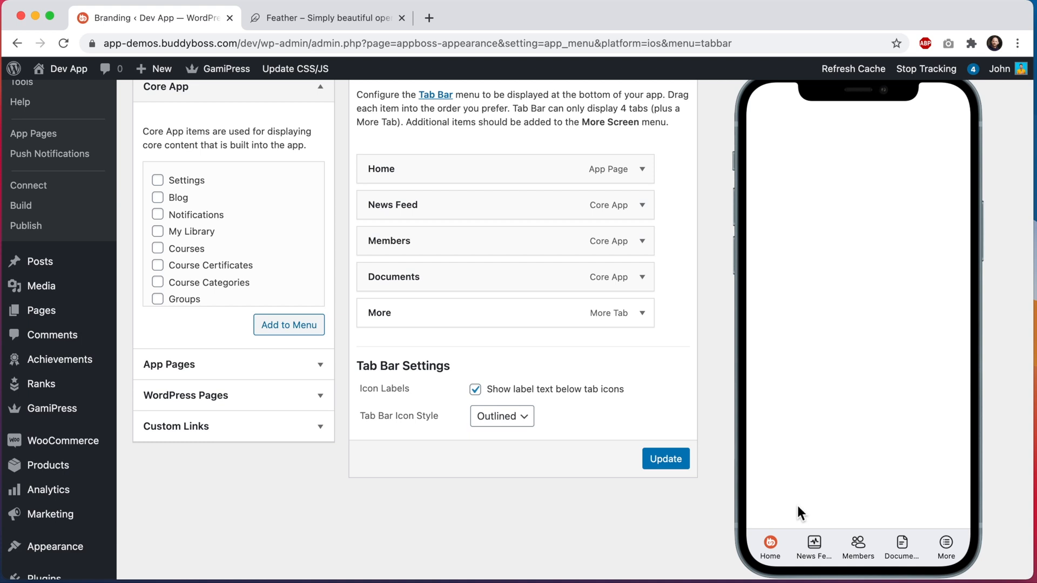
mouse_move(956, 508)
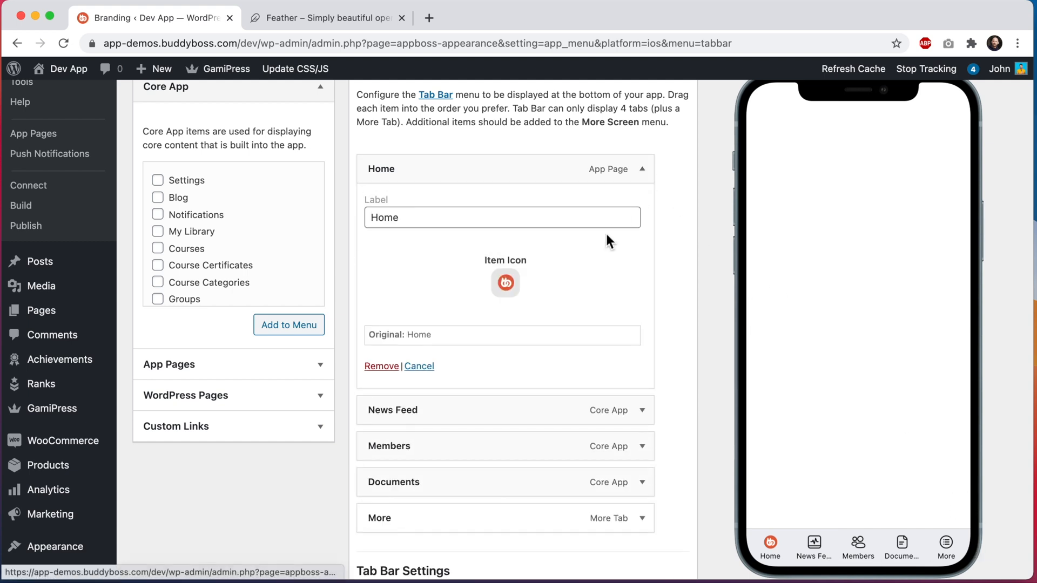
click(505, 282)
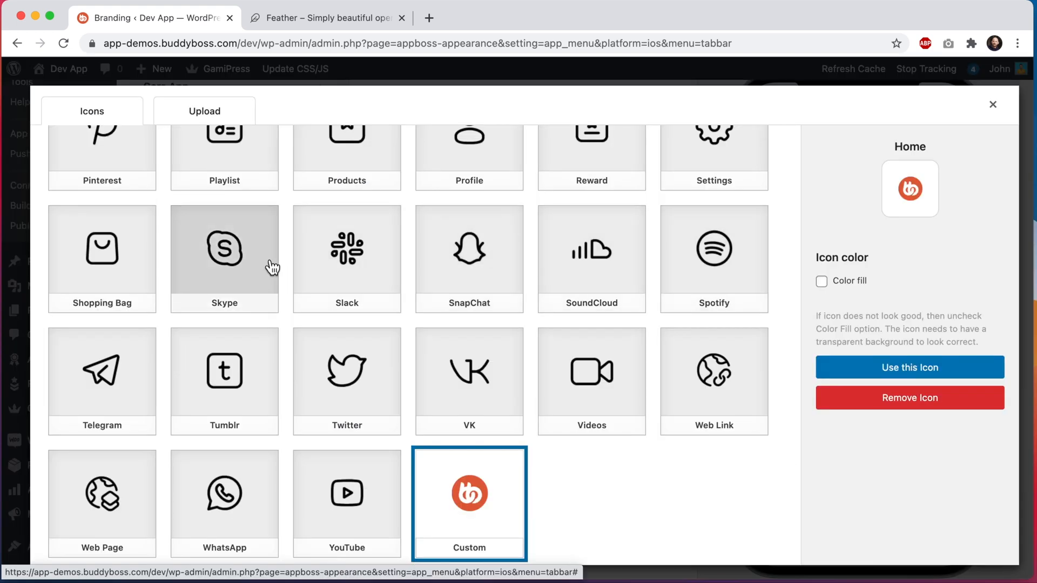
mouse_move(599, 324)
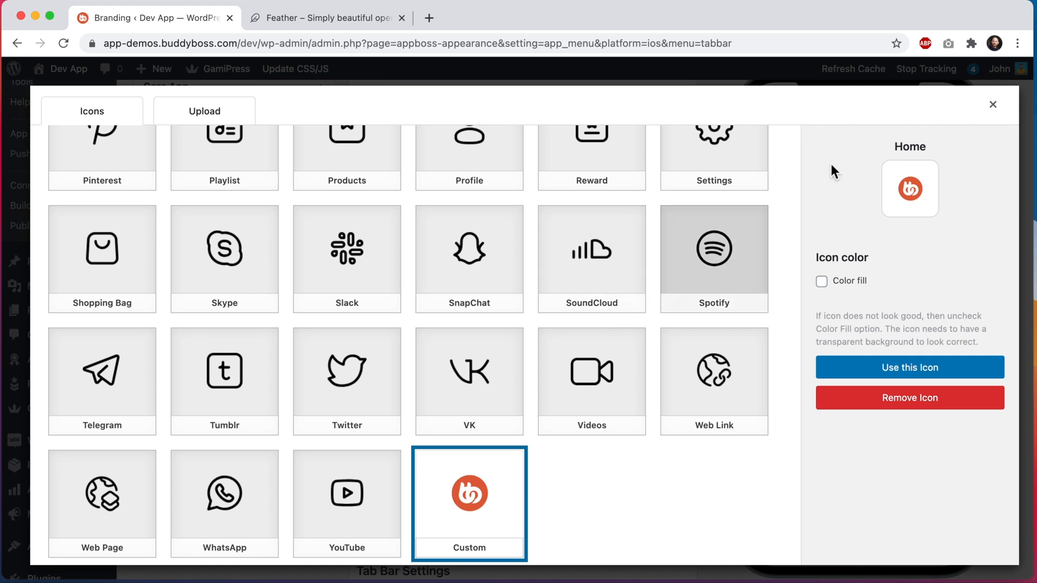
click(908, 367)
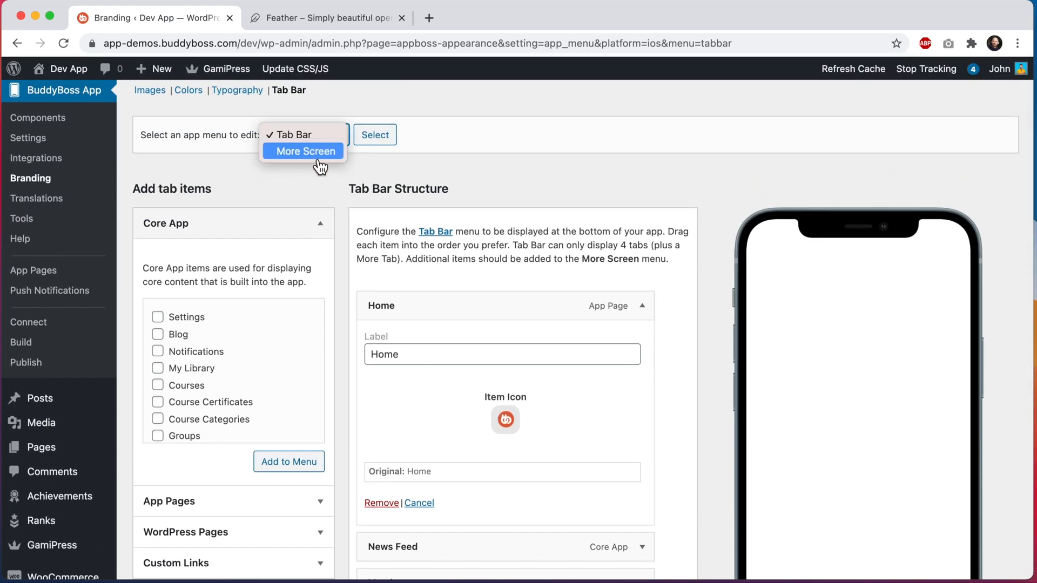
- Switch to the More Screen menu and use the custom logo as the Notifications icon
click(304, 151)
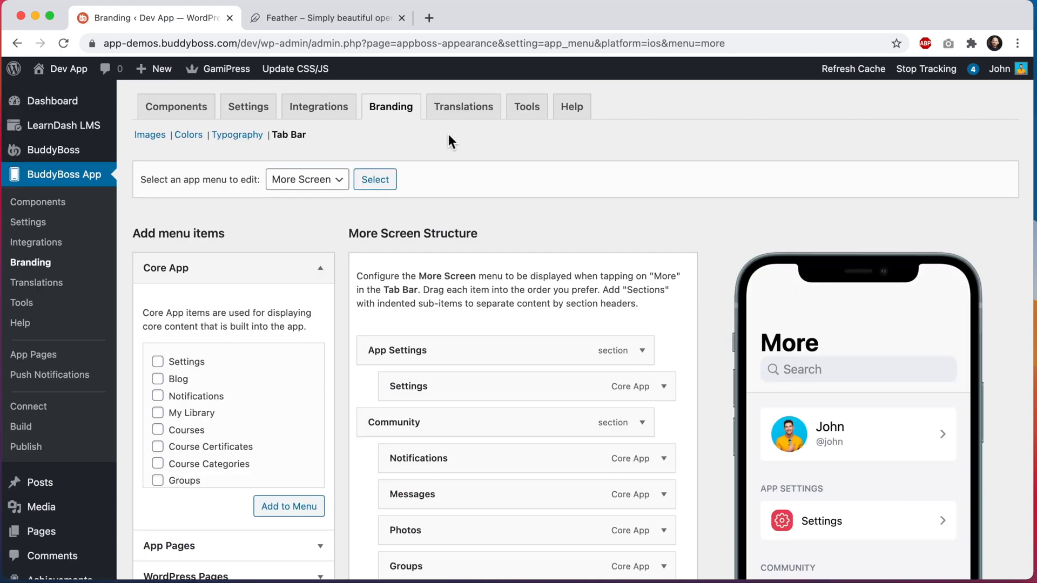
scroll(down, 3)
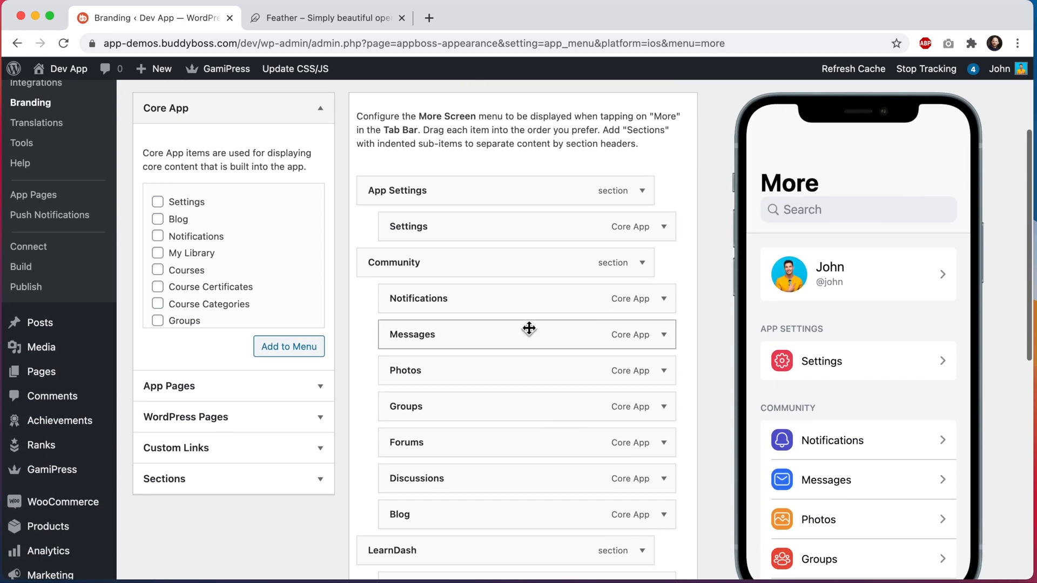
scroll(down, 3)
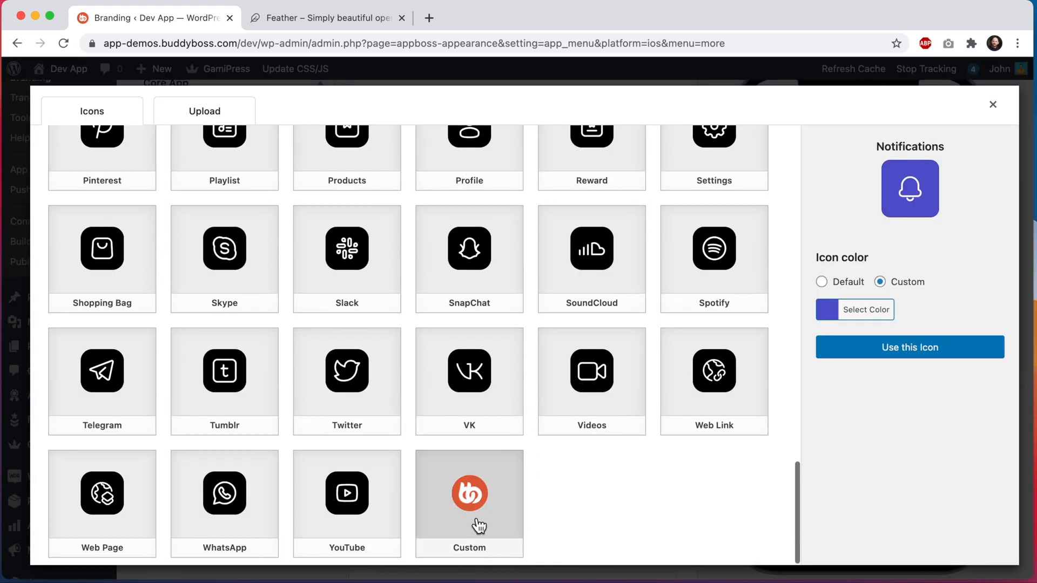
click(469, 493)
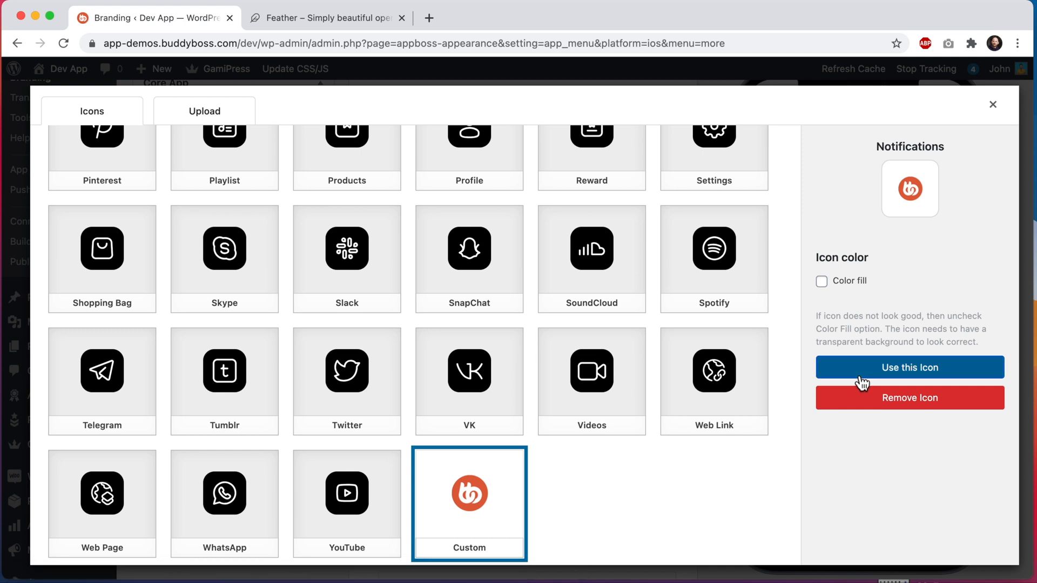
click(908, 367)
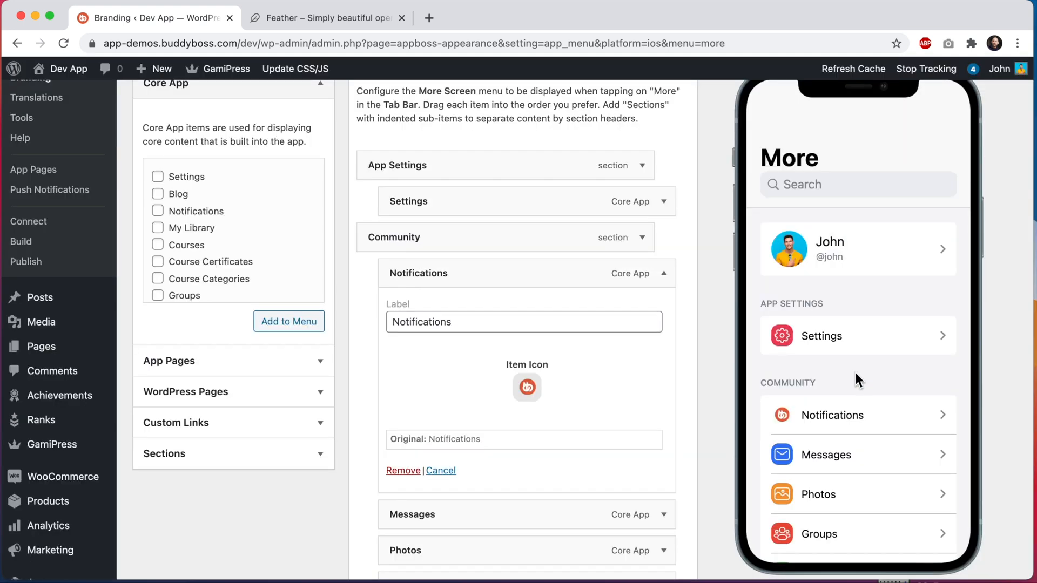
mouse_move(780, 455)
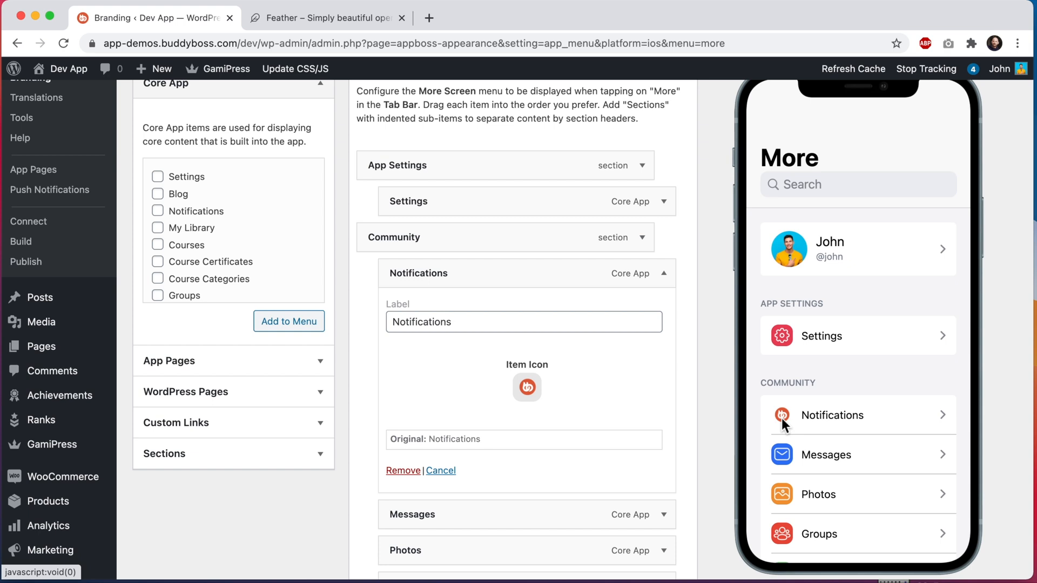
mouse_move(785, 427)
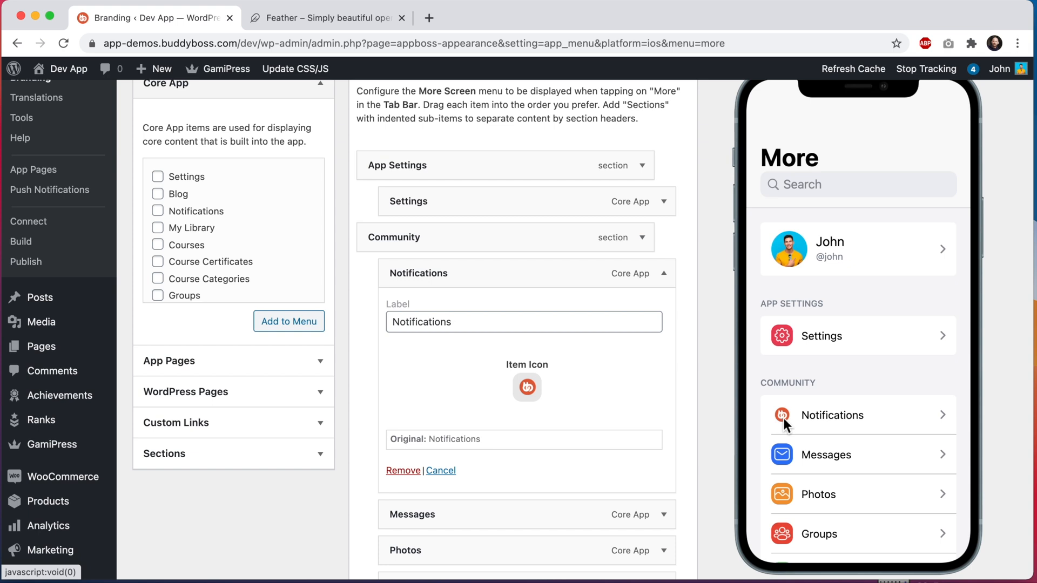
mouse_move(784, 452)
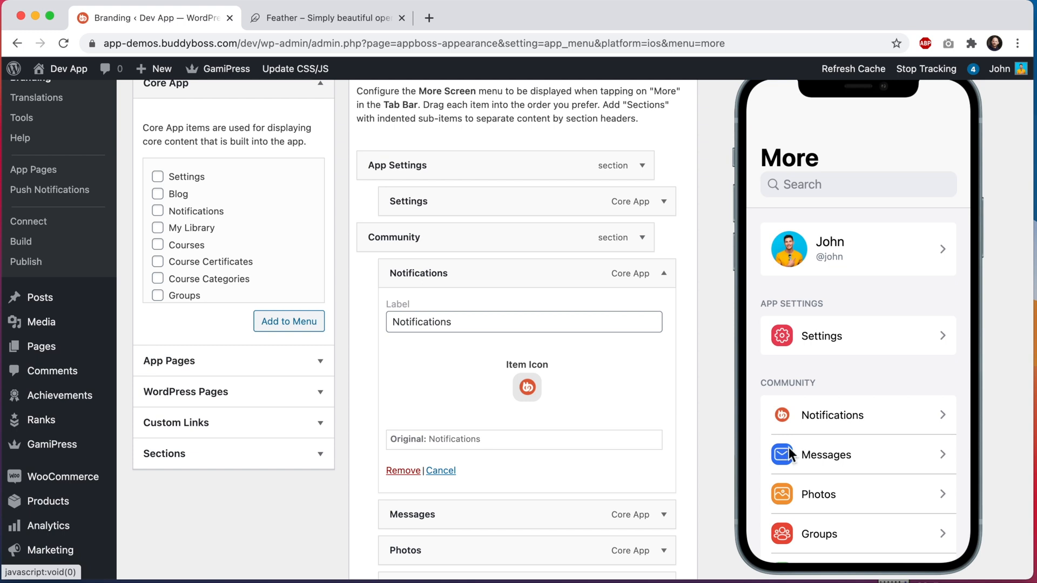
mouse_move(788, 460)
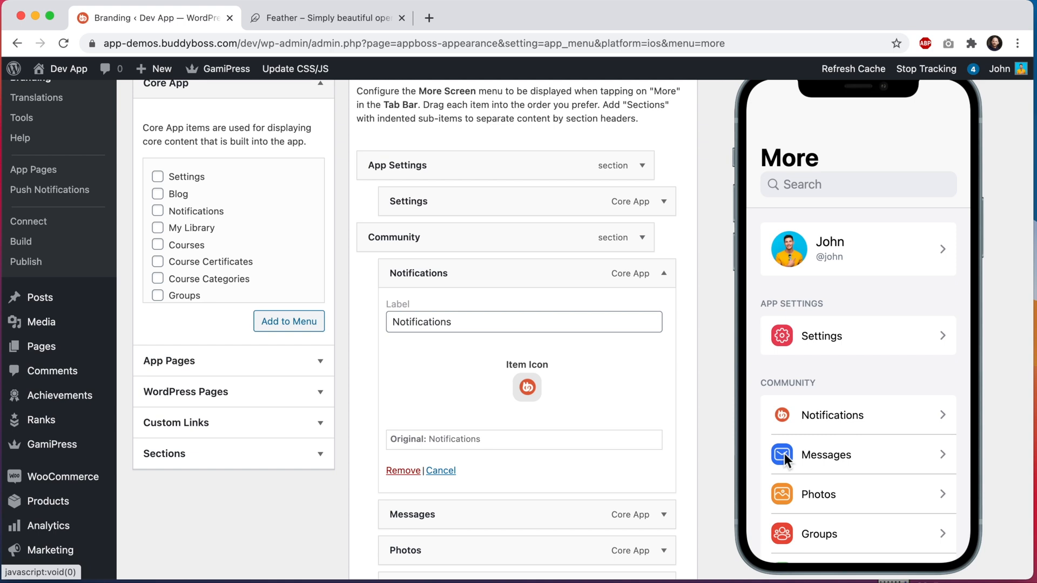
click(324, 18)
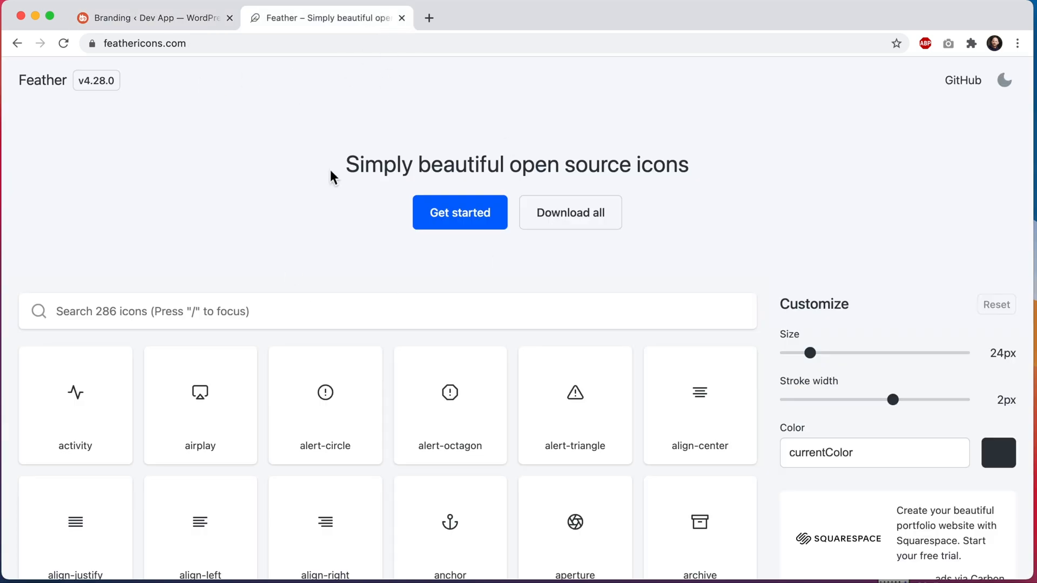
- Download the box icon as box.svg from Feather Icons and return to the admin page
scroll(down, 3)
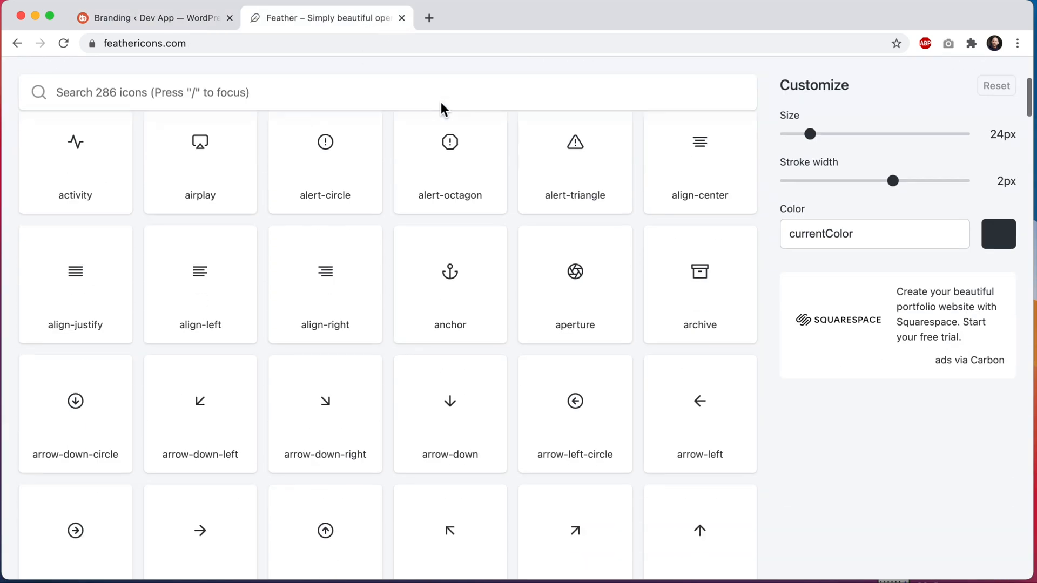
scroll(down, 3)
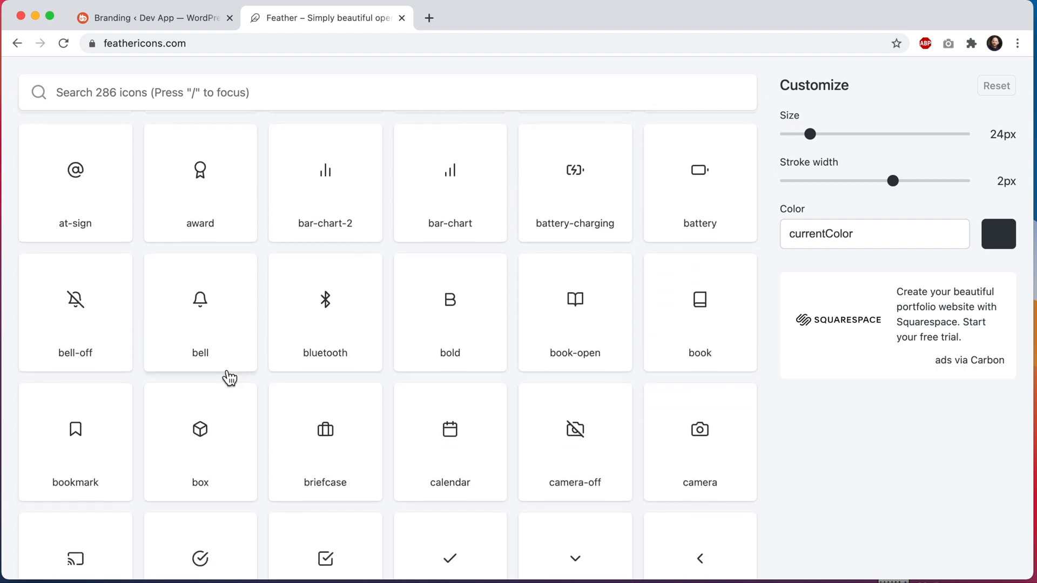
click(200, 442)
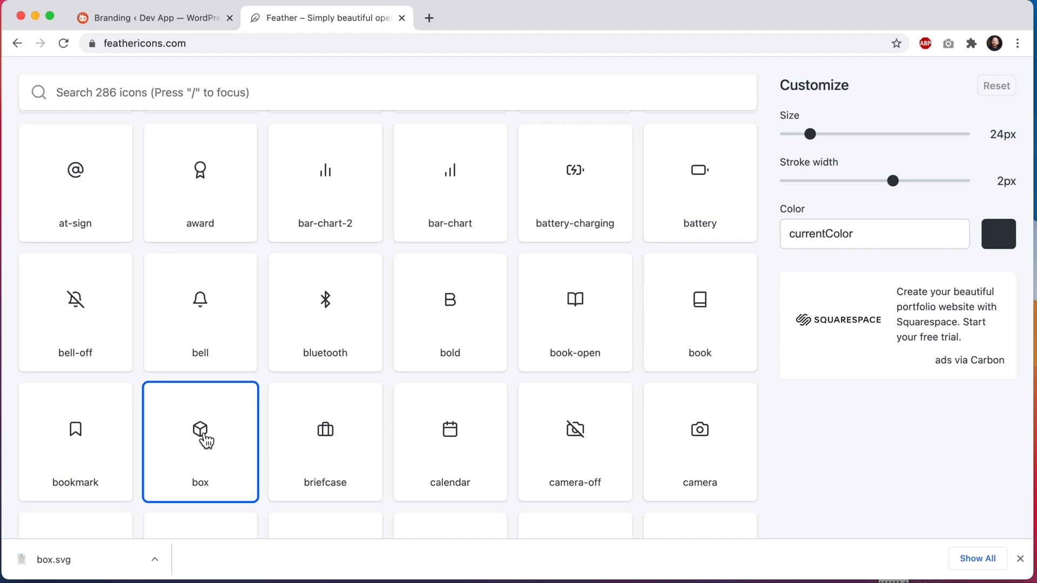
mouse_move(202, 516)
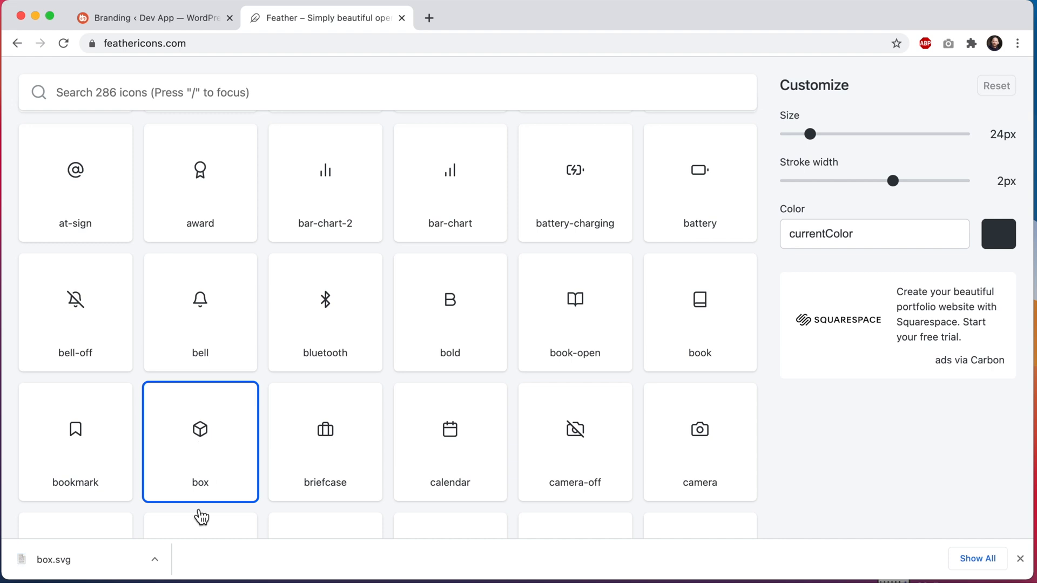
click(152, 18)
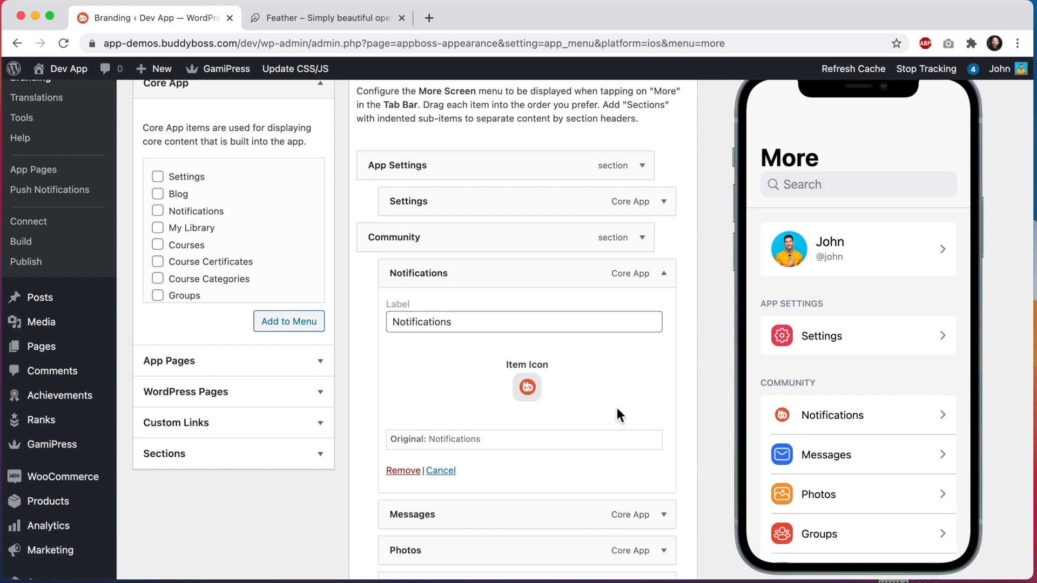
- Upload box.svg, shrink the cube slightly in the crop, and use it as the Notifications icon
click(526, 387)
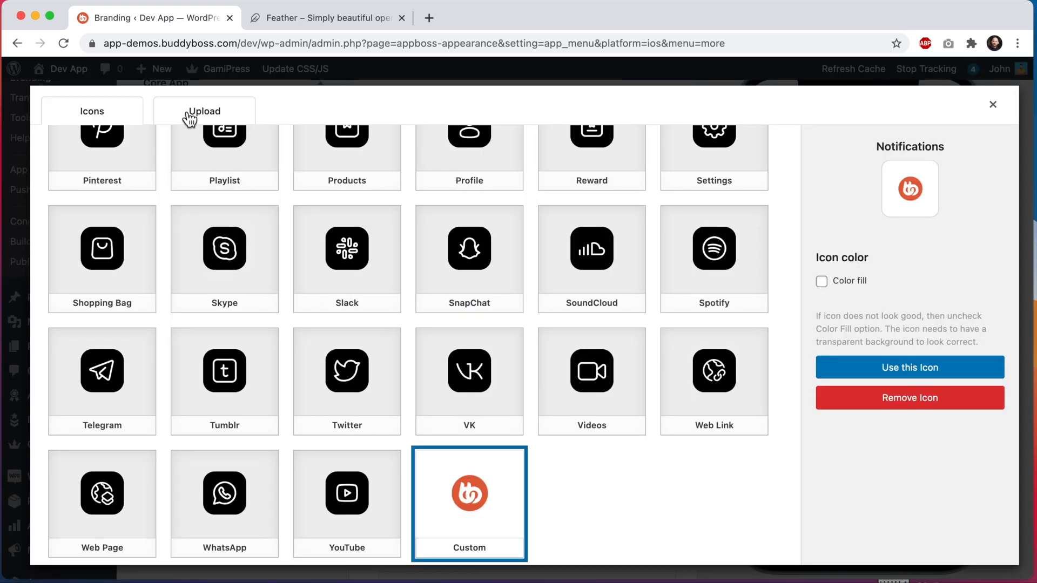
click(204, 111)
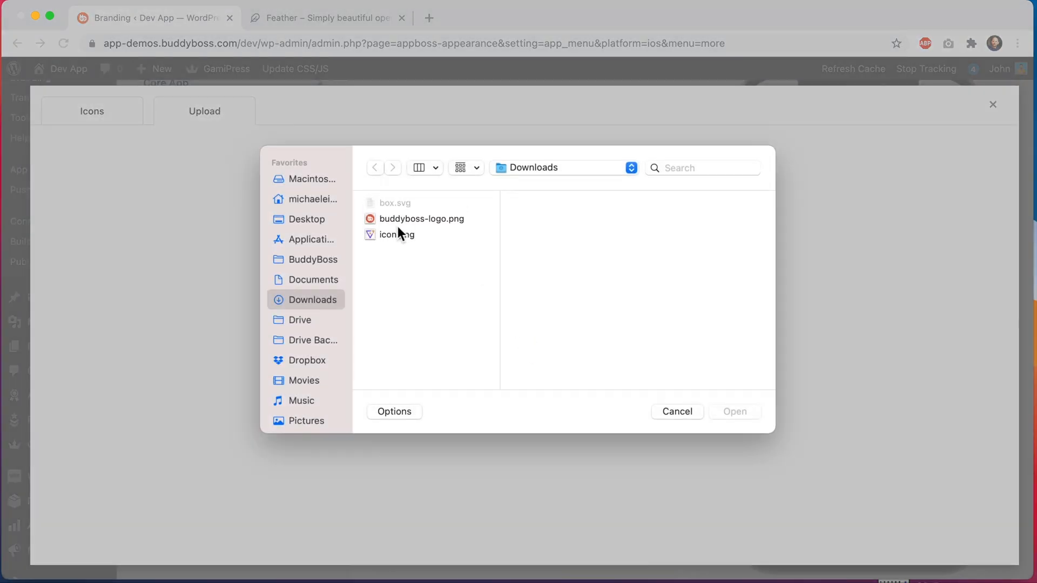
click(394, 202)
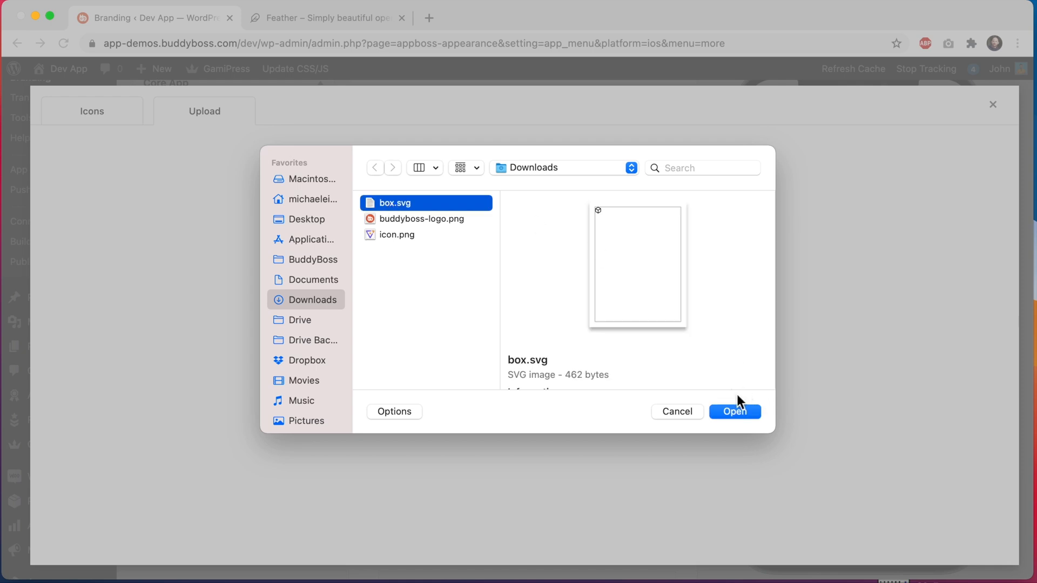
click(734, 411)
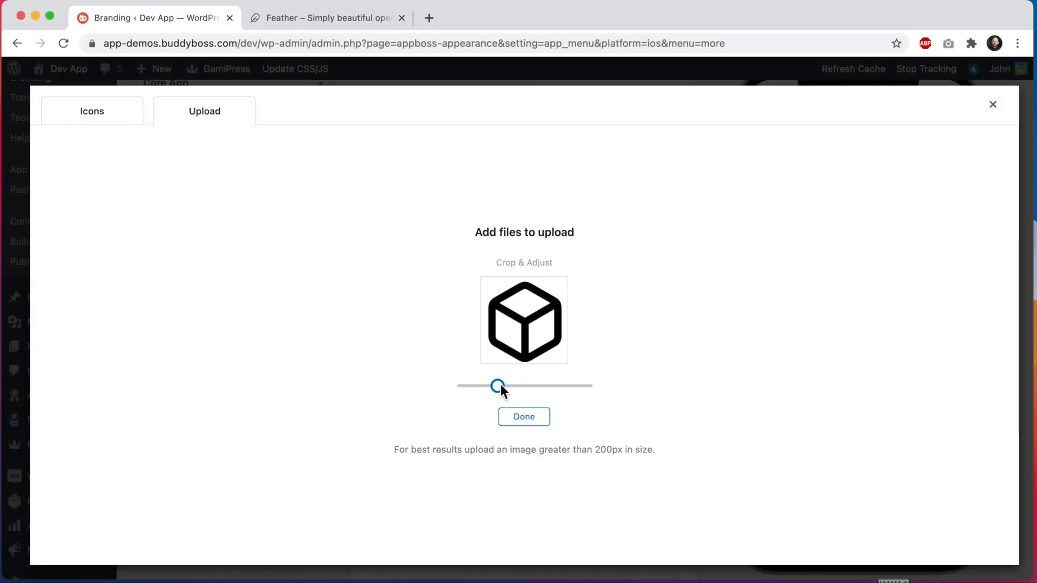
drag(499, 385, 493, 386)
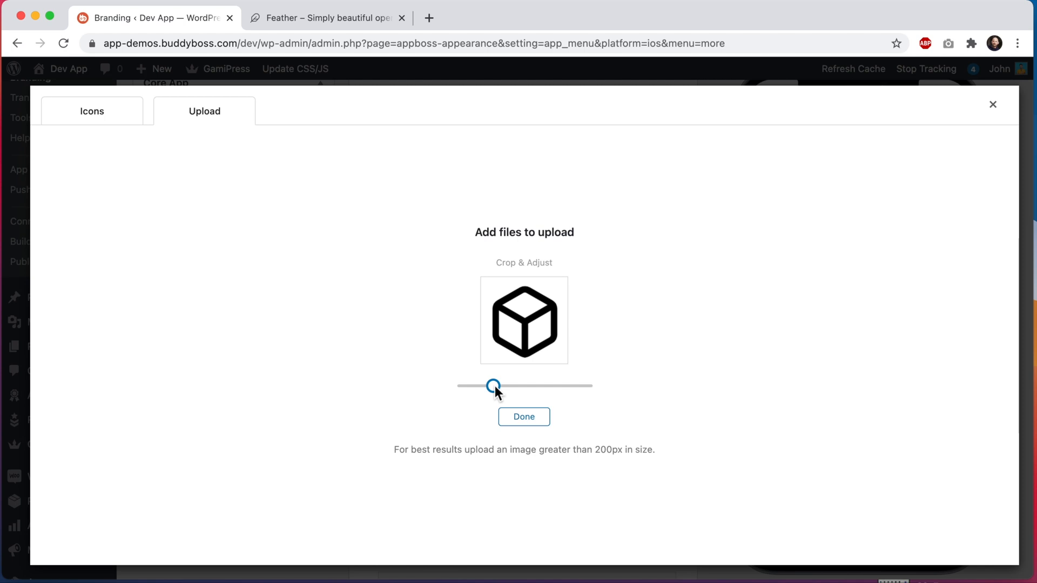
click(523, 417)
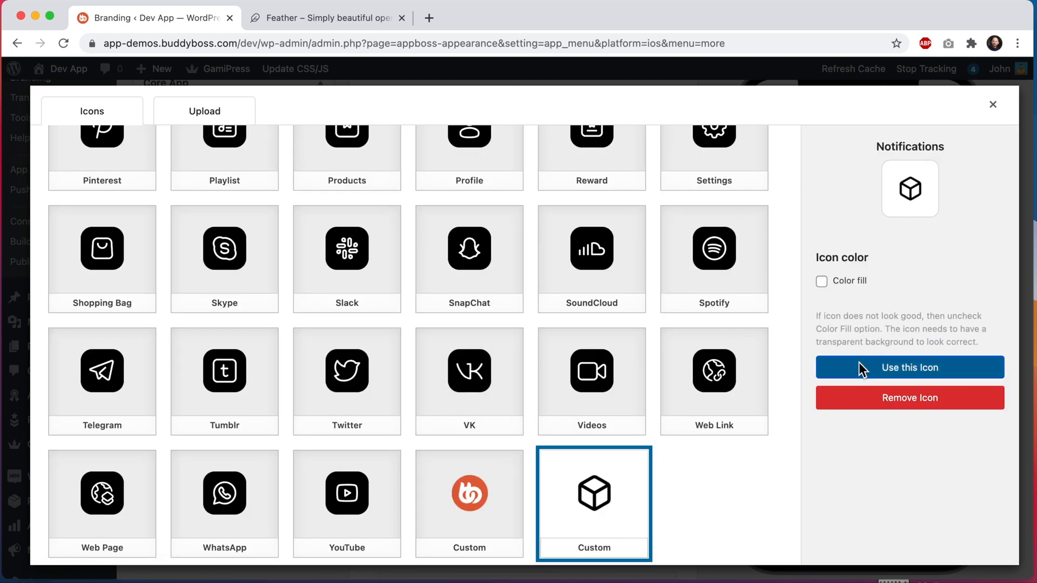
click(909, 367)
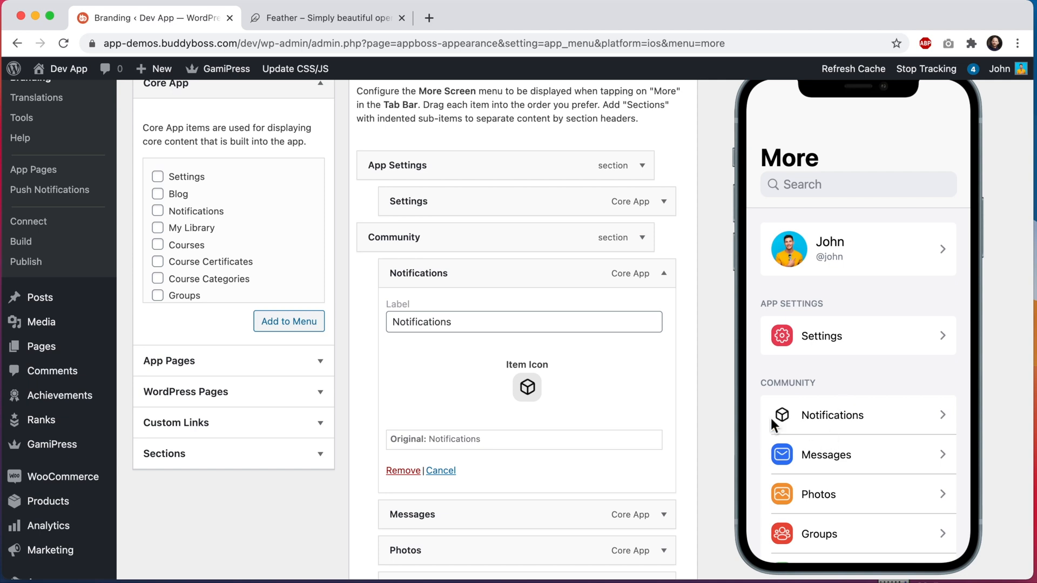
mouse_move(792, 419)
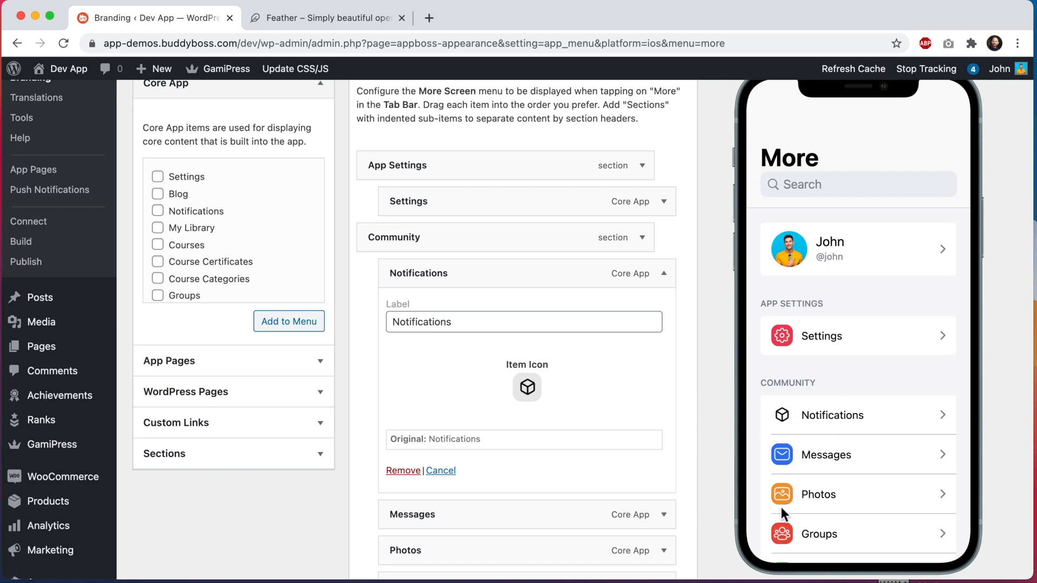
- Enable Color fill with a teal background for the Notifications cube icon and apply it
click(526, 387)
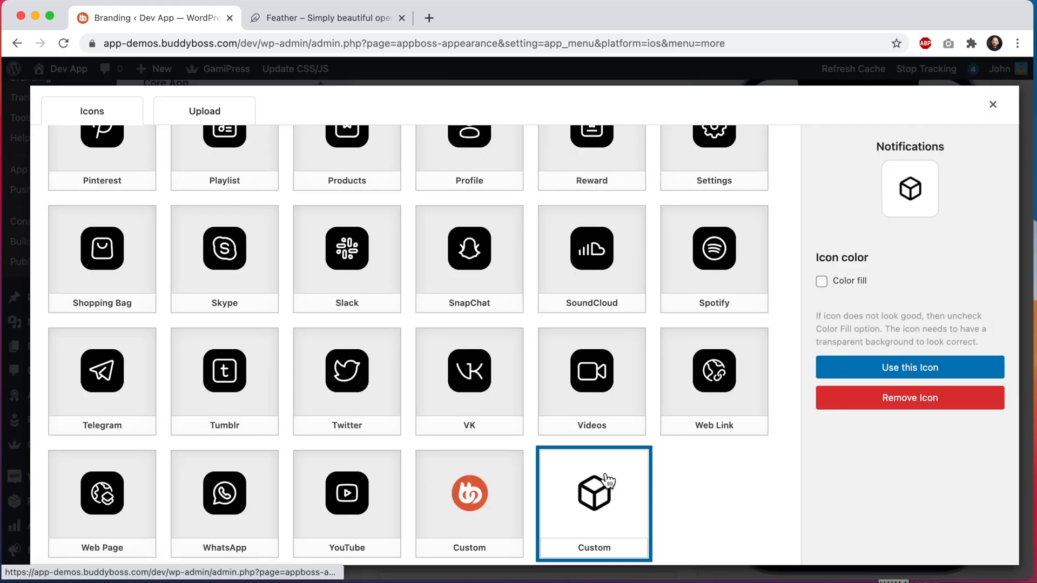
click(821, 281)
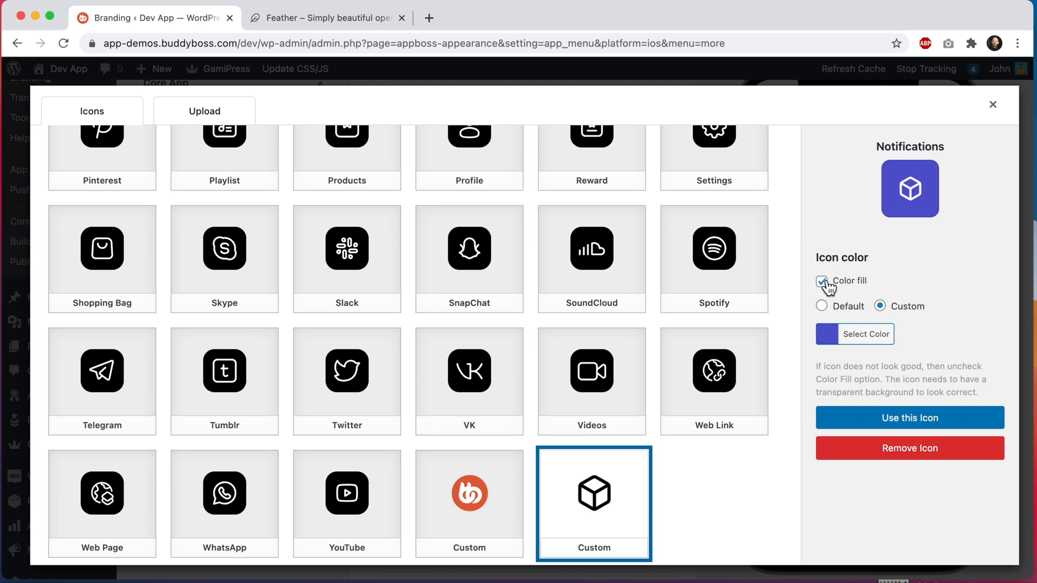
mouse_move(658, 471)
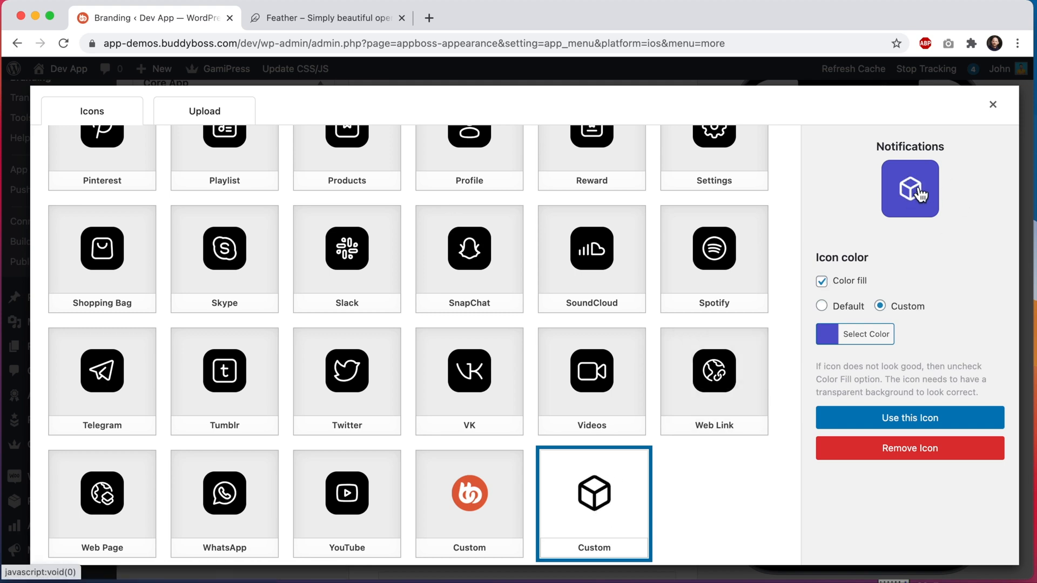
mouse_move(593, 493)
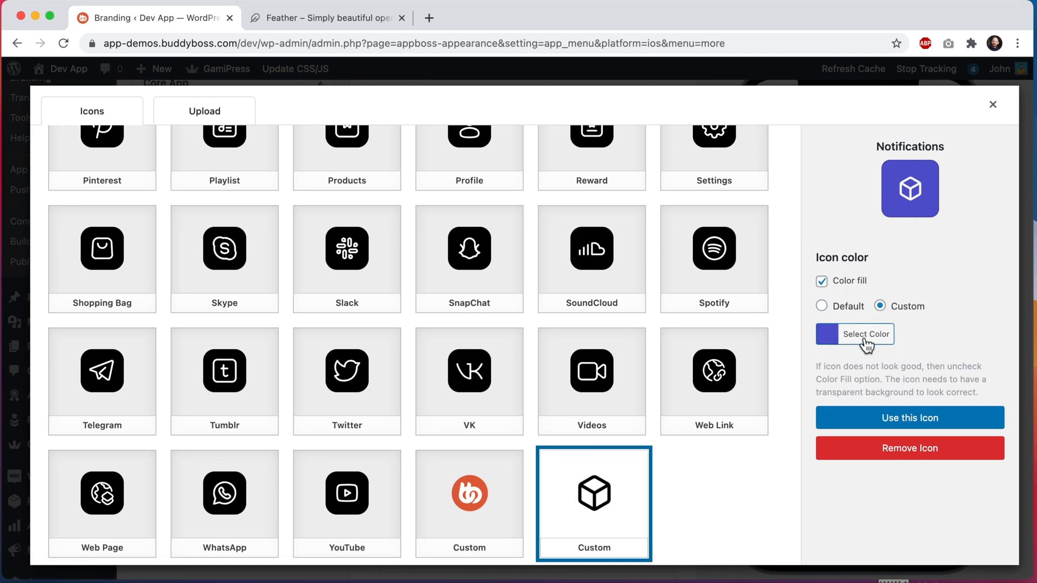
click(865, 333)
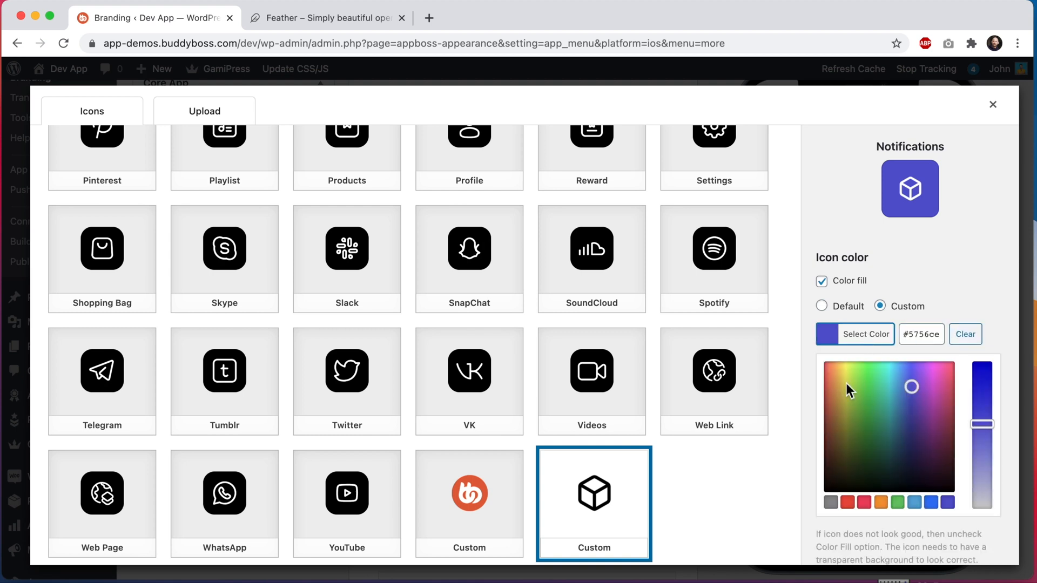
click(891, 415)
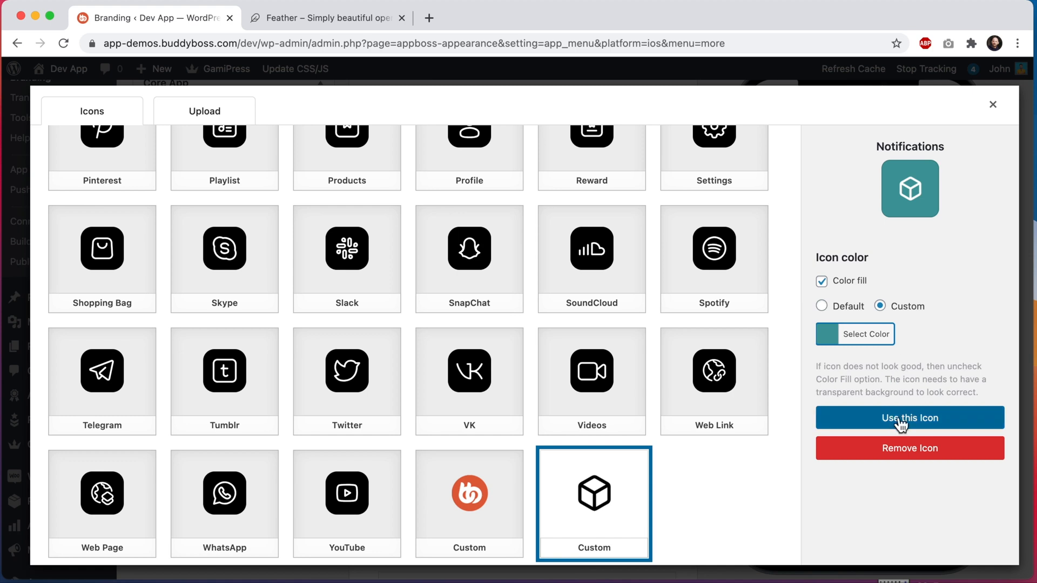
click(908, 417)
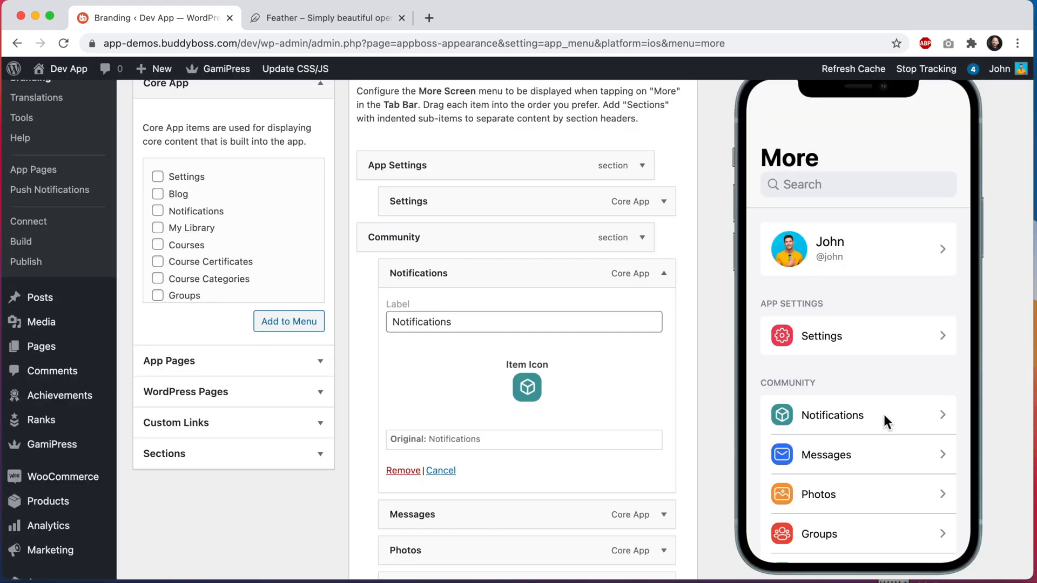
mouse_move(792, 488)
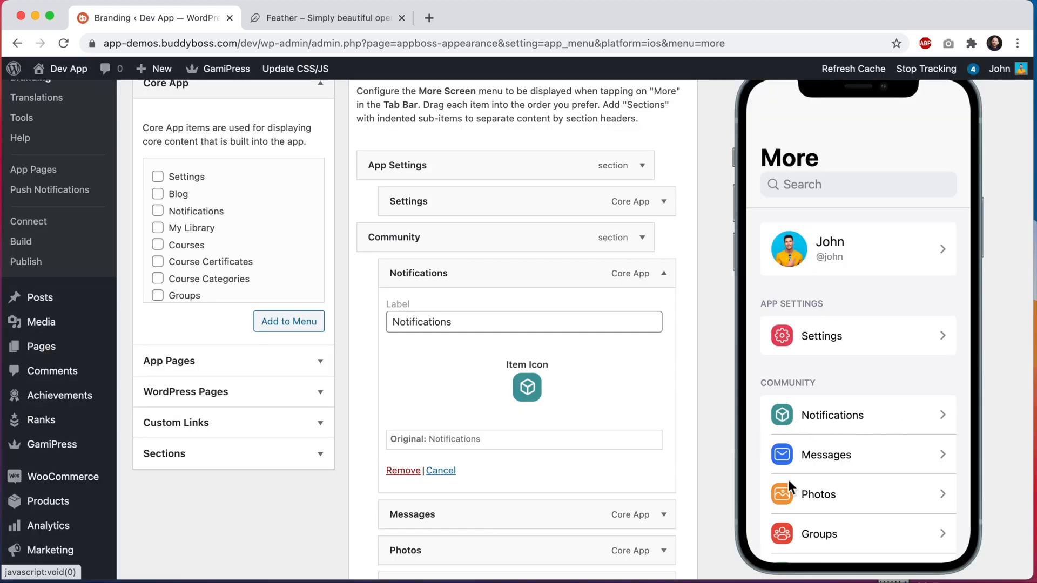
- Choose the More screen icon style and reapply the teal cube icon to Notifications
scroll(down, 3)
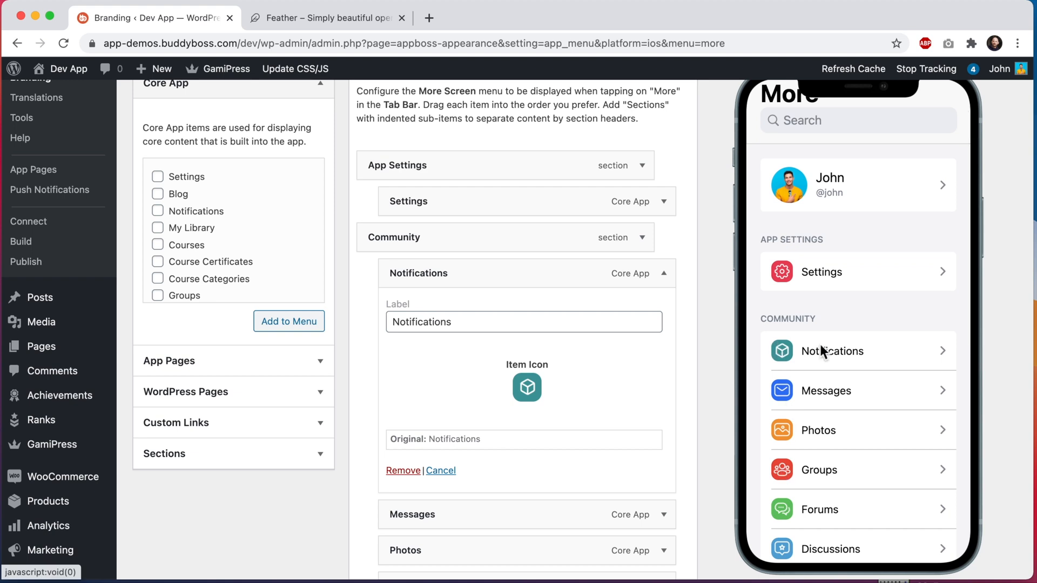
scroll(down, 3)
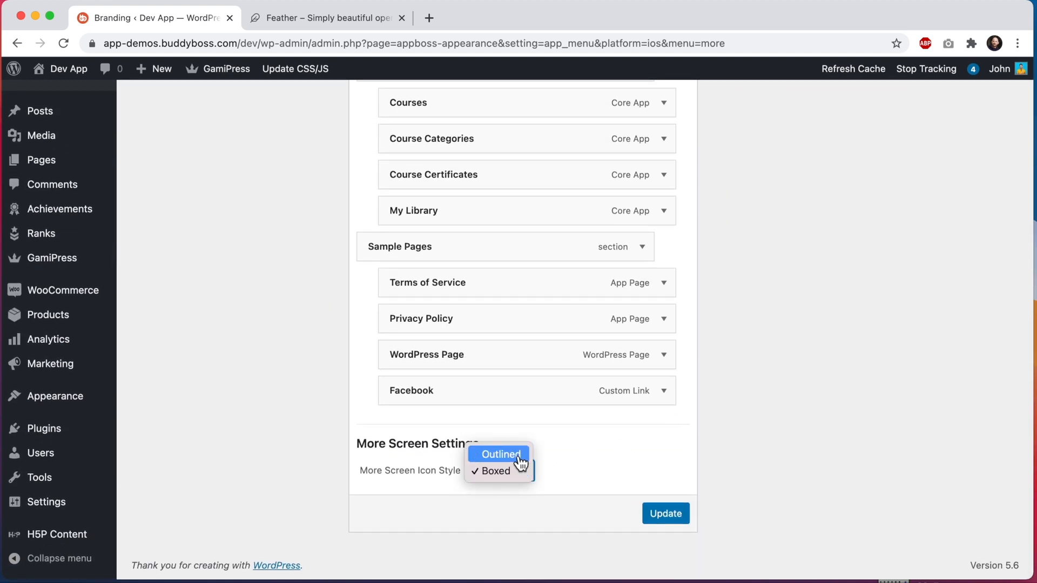
click(499, 455)
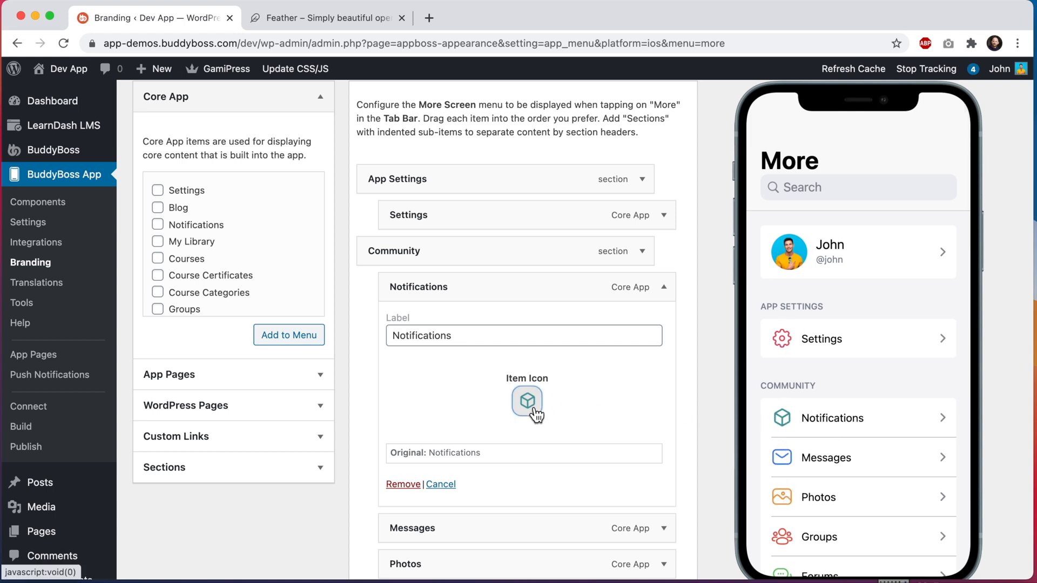
click(526, 401)
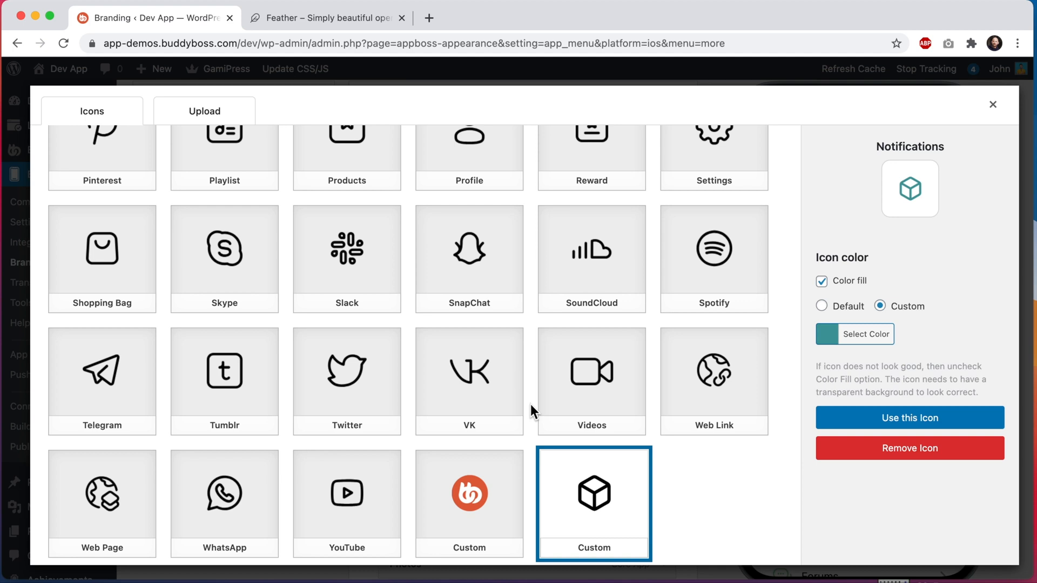
mouse_move(910, 188)
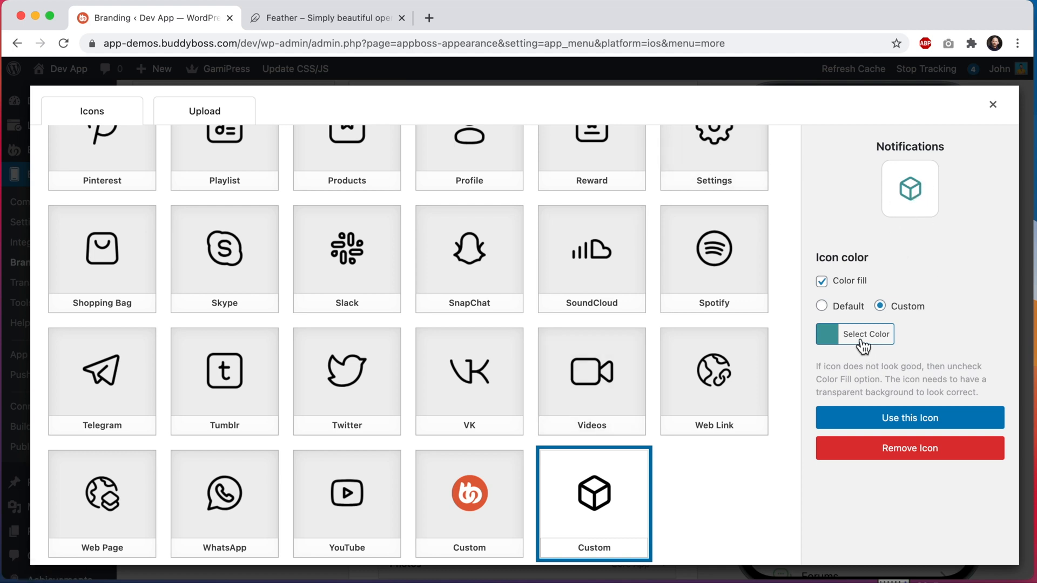
mouse_move(604, 461)
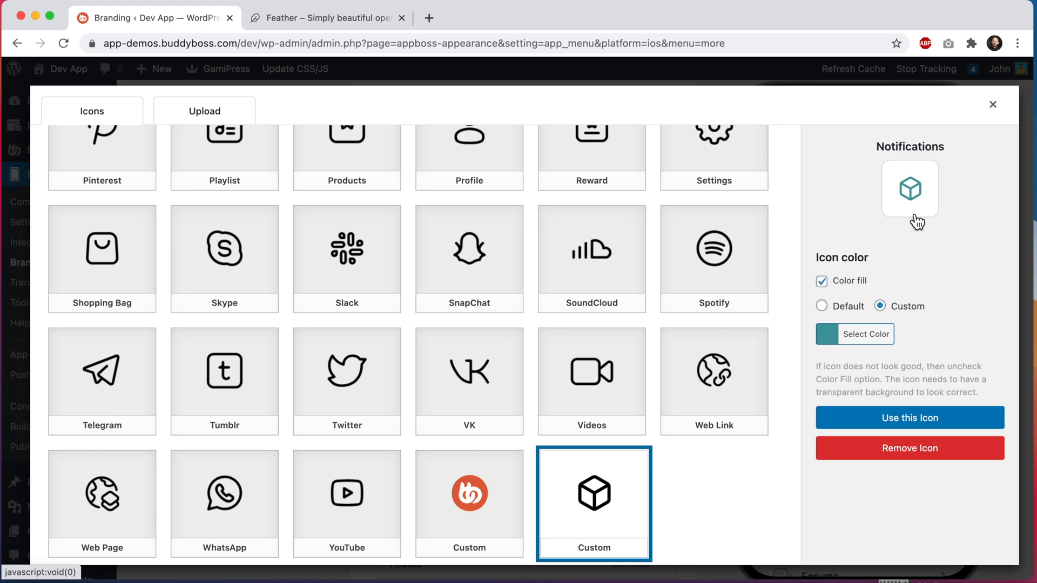
click(910, 417)
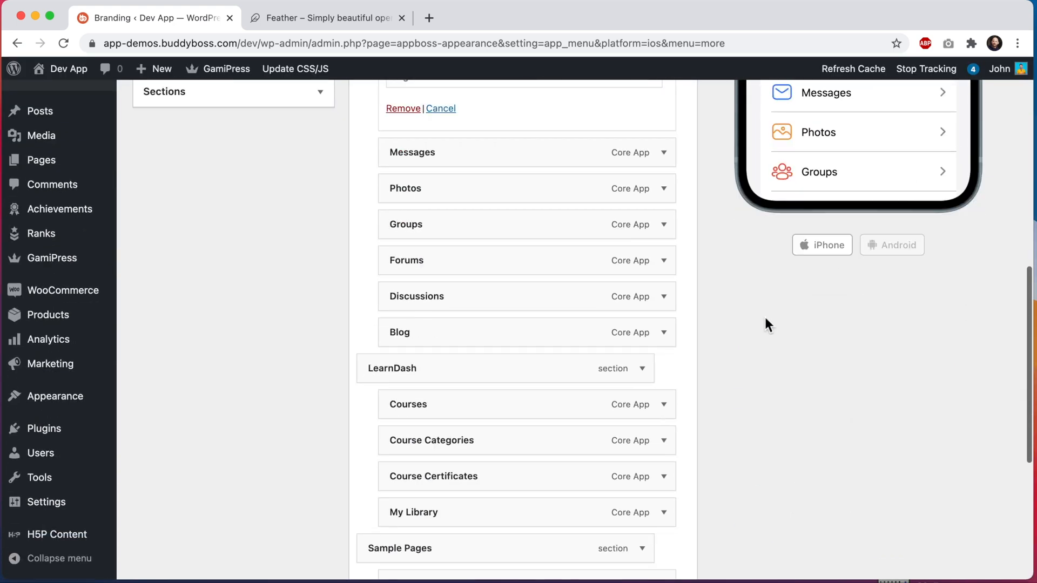
- Update the More Screen menu to save the teal cube Notifications icon
scroll(down, 3)
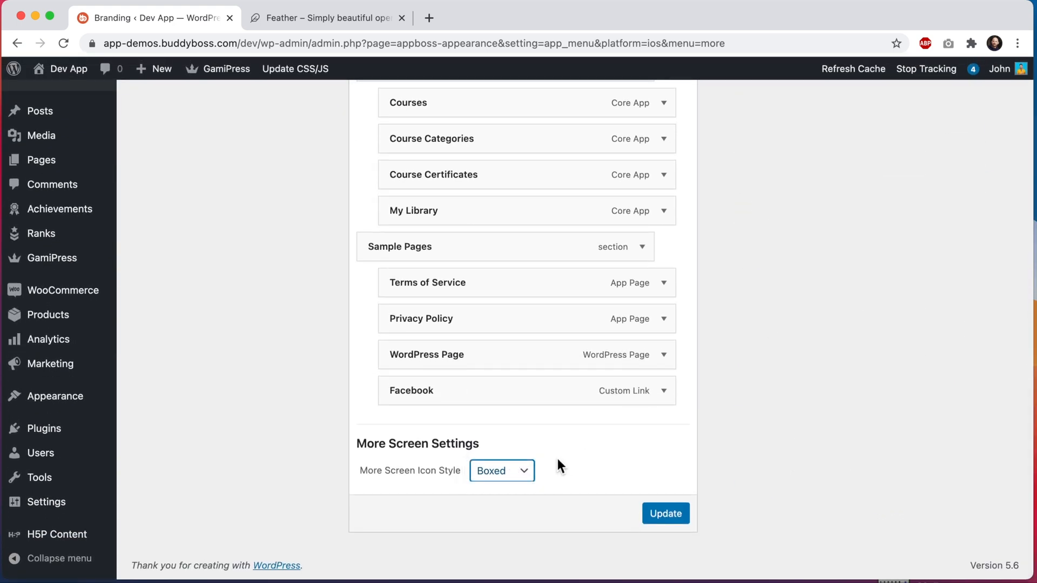
click(666, 513)
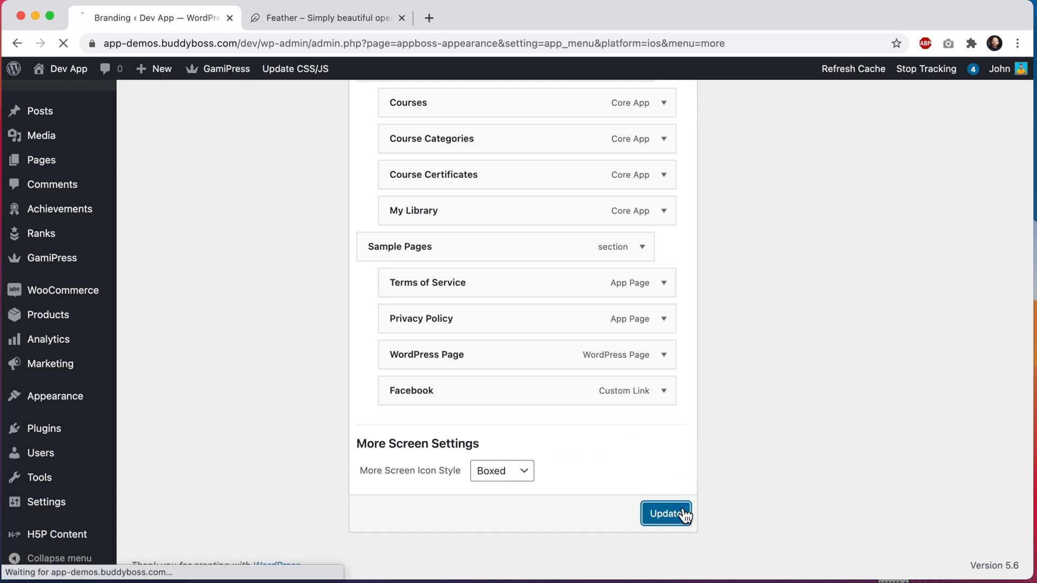
click(666, 514)
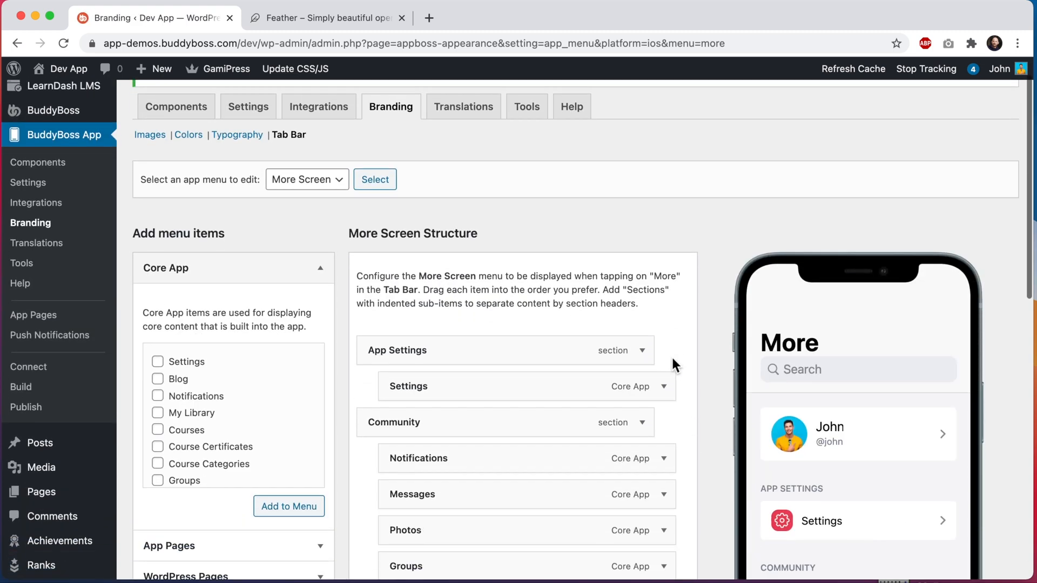
- Upload icon.png from Downloads and apply the V logo as the Messages item icon
scroll(down, 3)
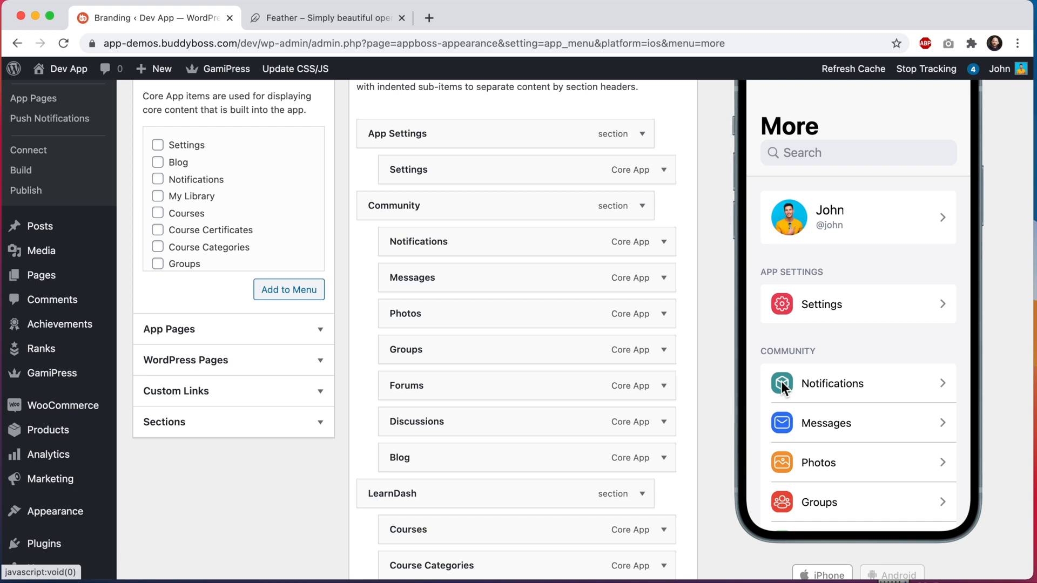
mouse_move(784, 435)
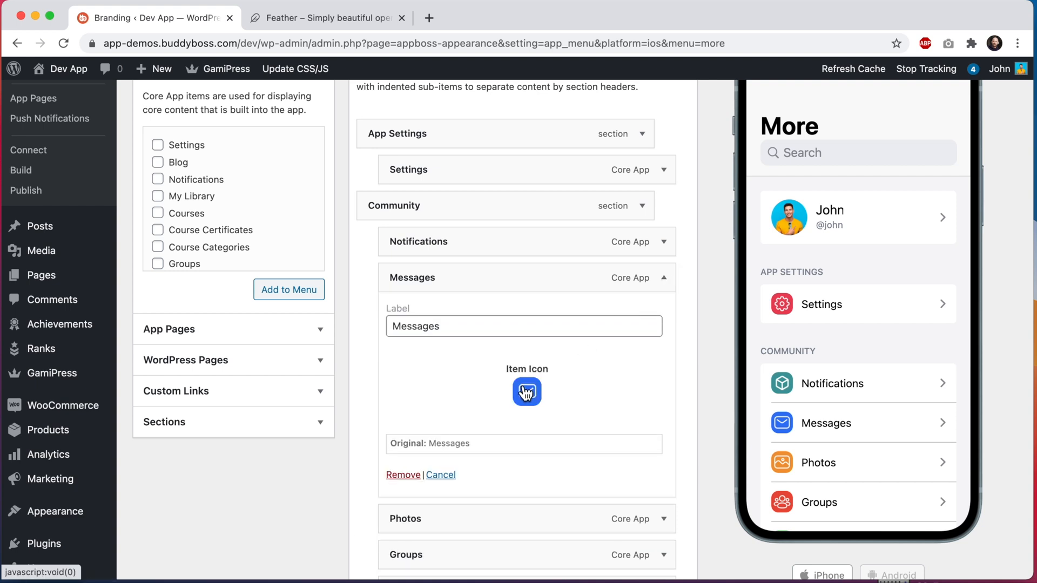
click(526, 391)
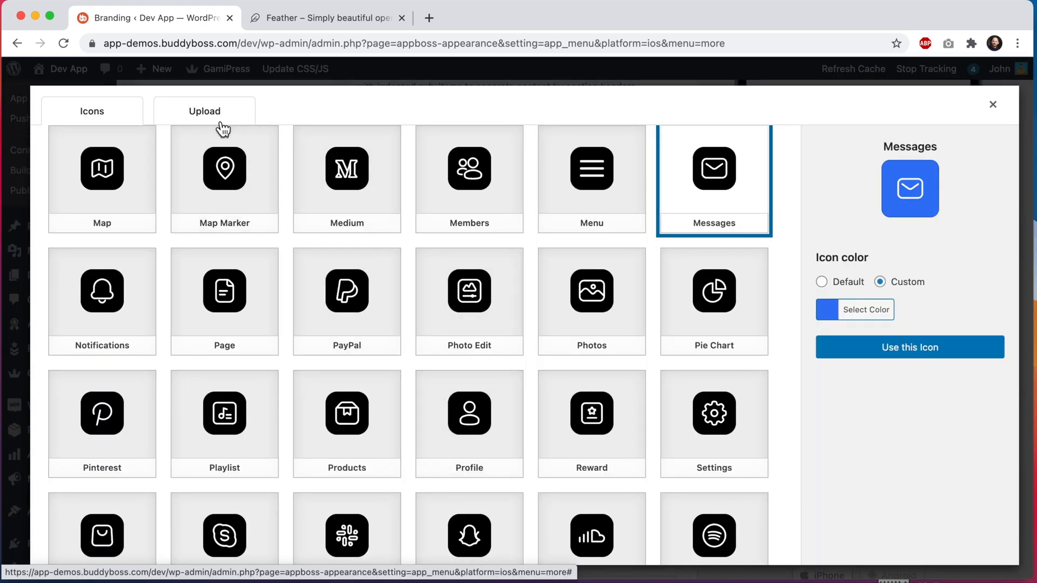
click(204, 111)
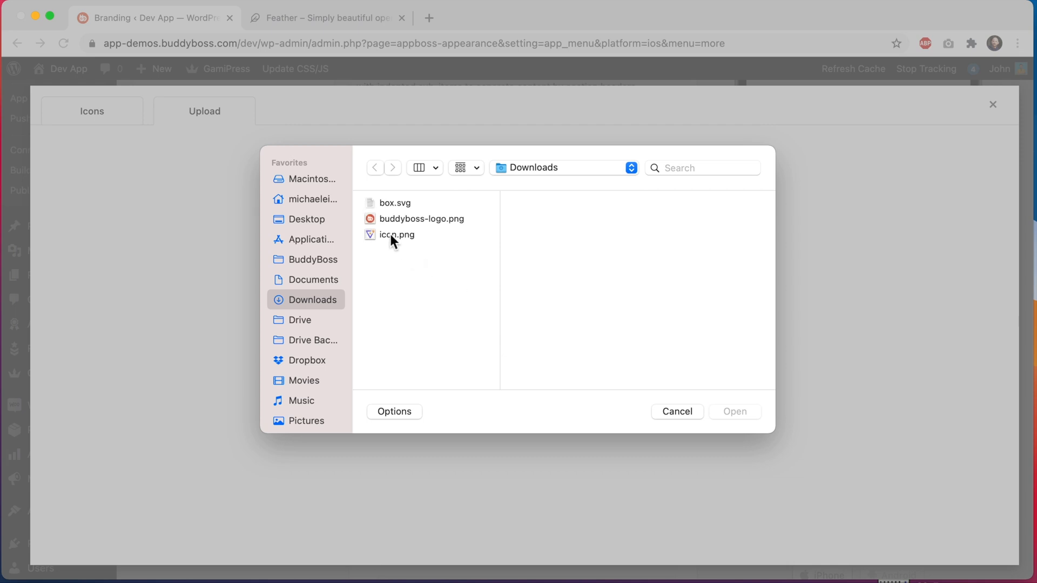
click(396, 234)
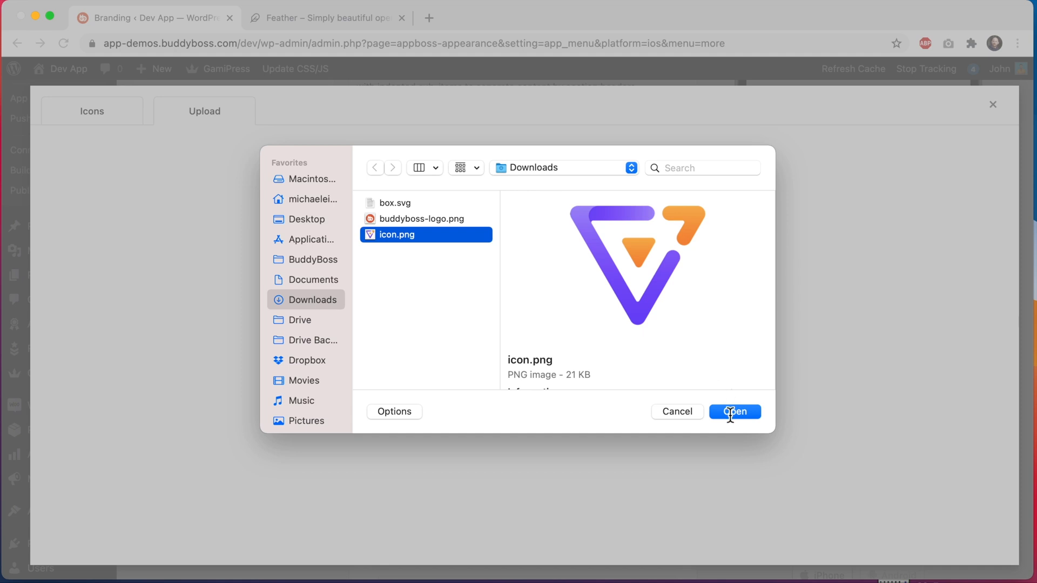
click(735, 412)
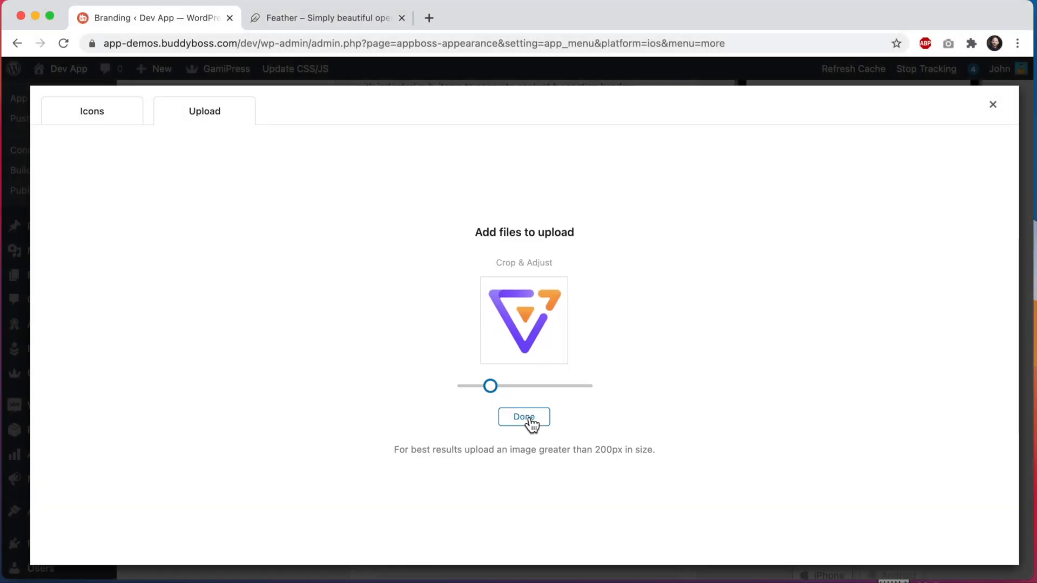
click(523, 417)
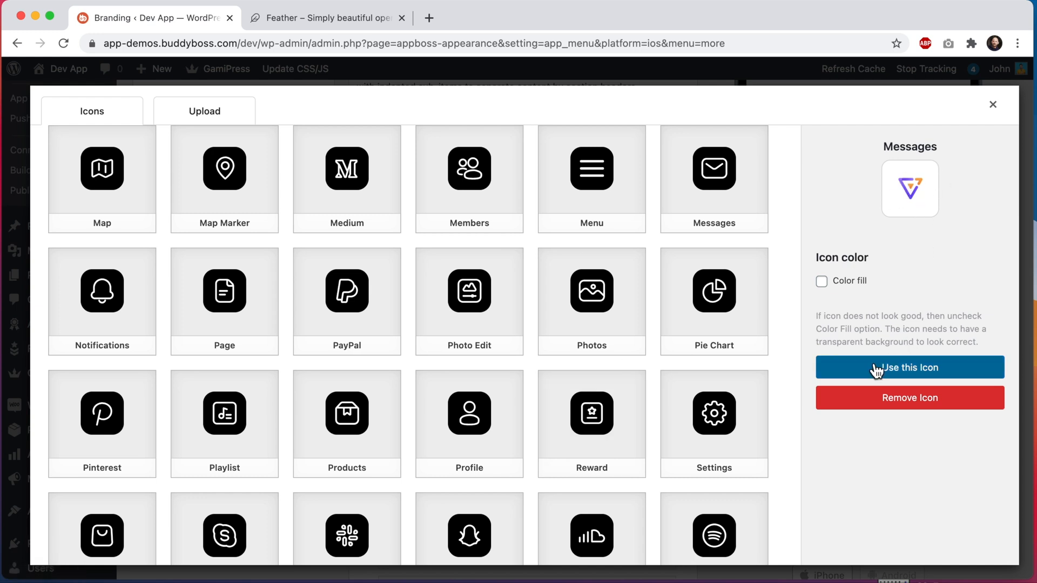
click(908, 367)
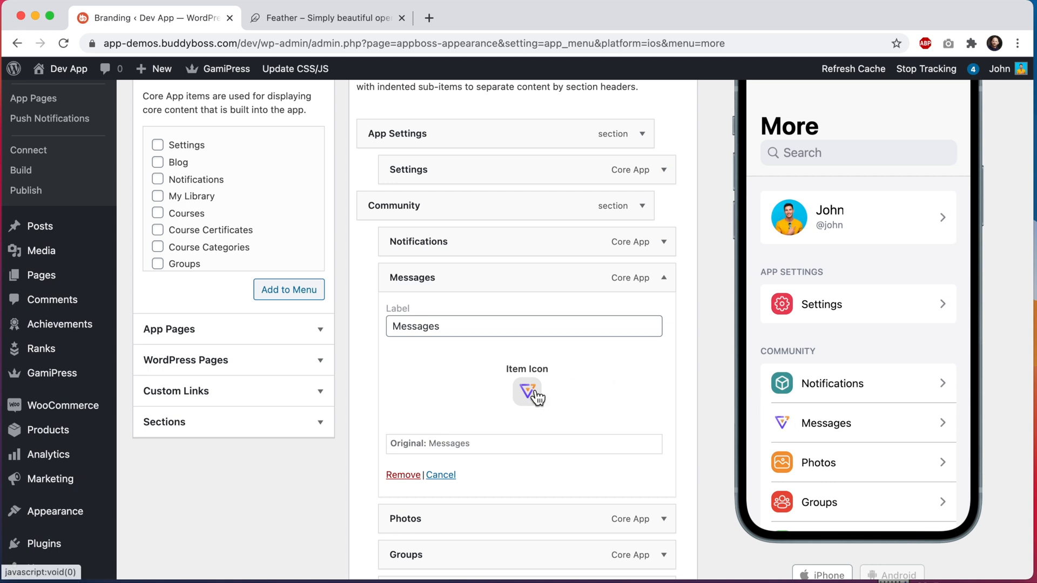
- Enable custom blue colour fill on the Messages icon and apply the boxed V logo
click(526, 390)
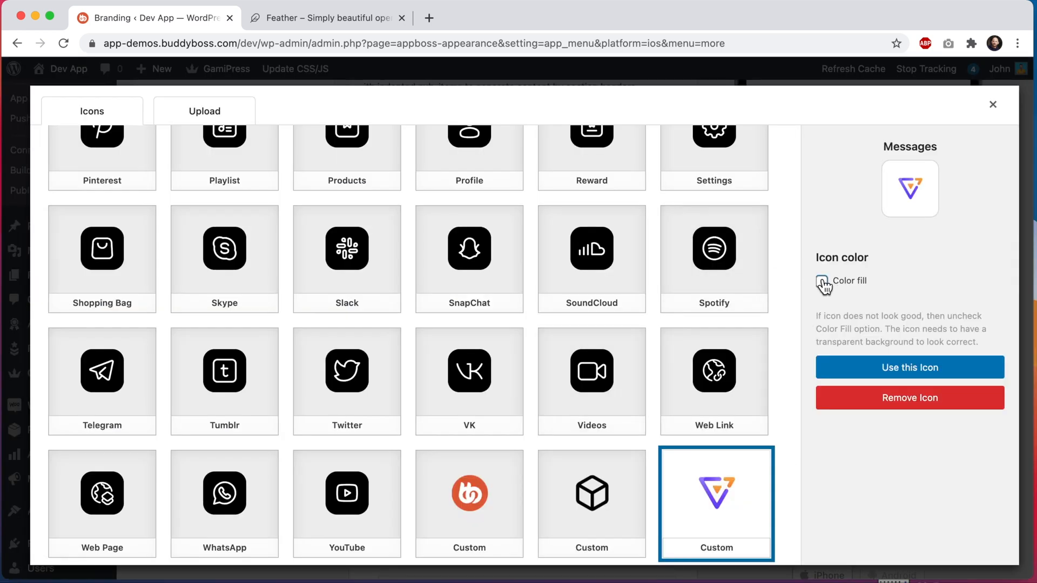
click(821, 280)
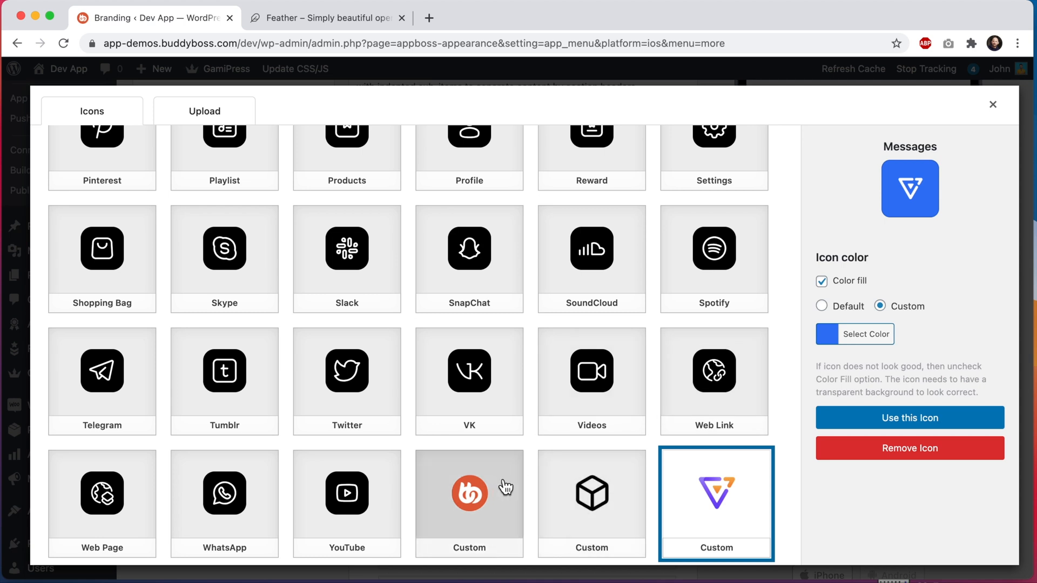
click(468, 492)
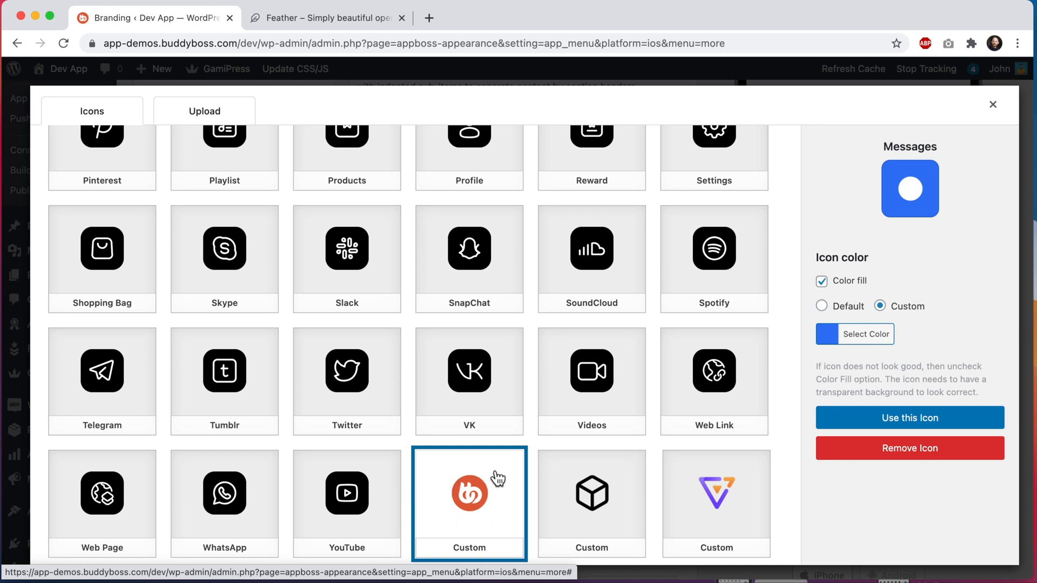
mouse_move(506, 482)
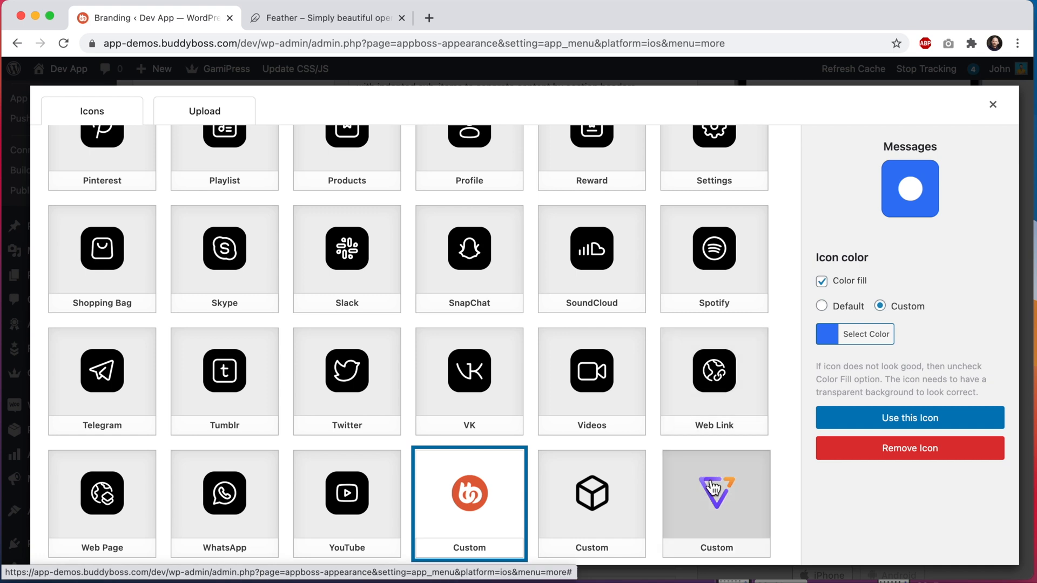
click(715, 493)
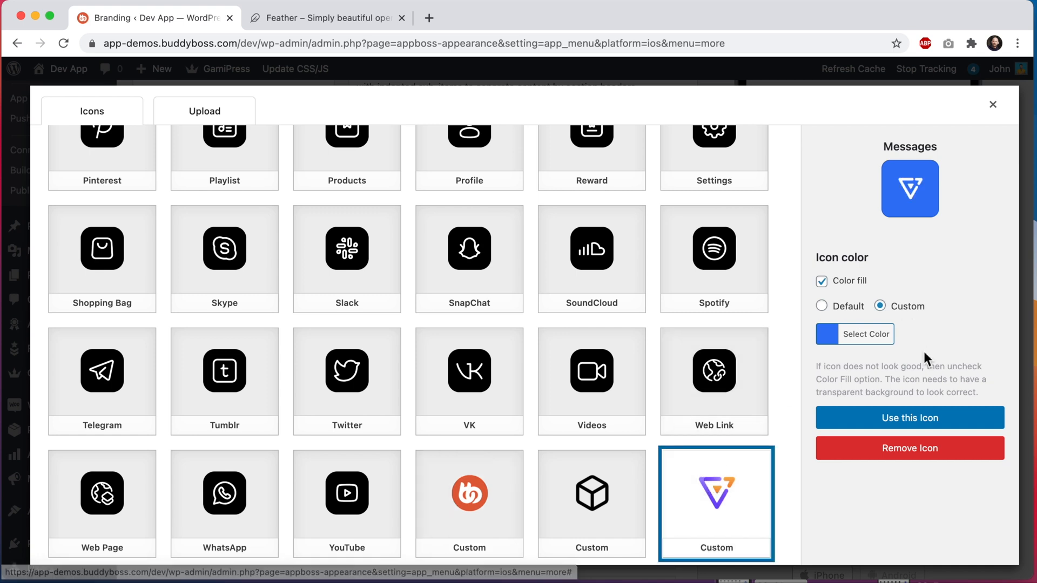
click(909, 417)
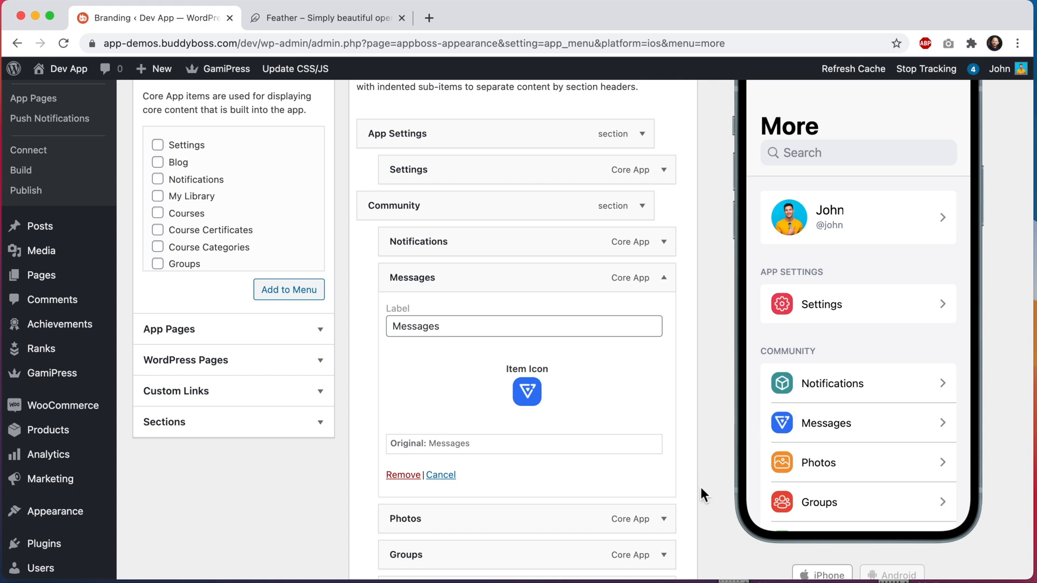
- Save the More Screen menu with Update
click(666, 514)
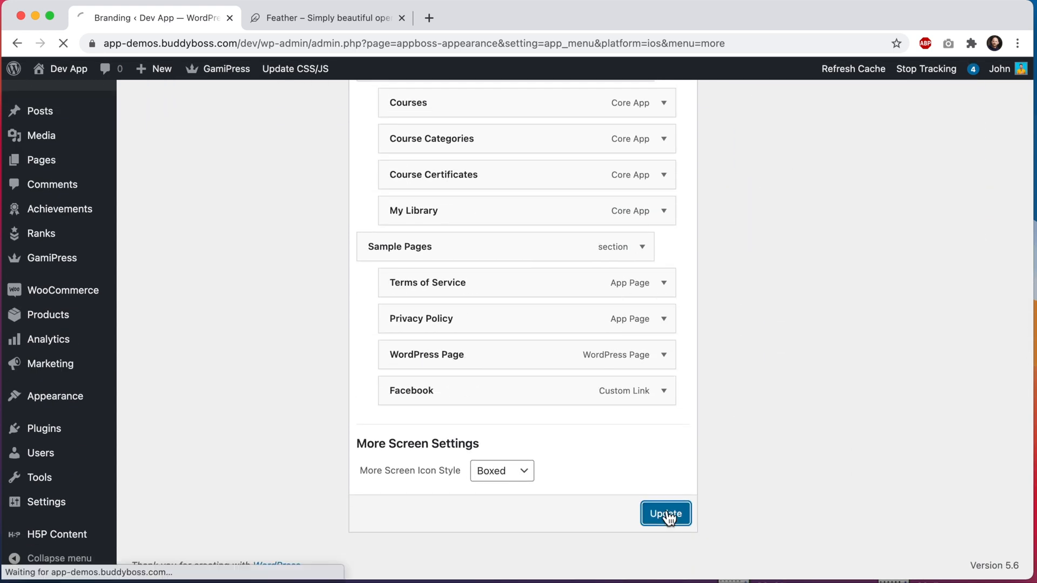
click(665, 514)
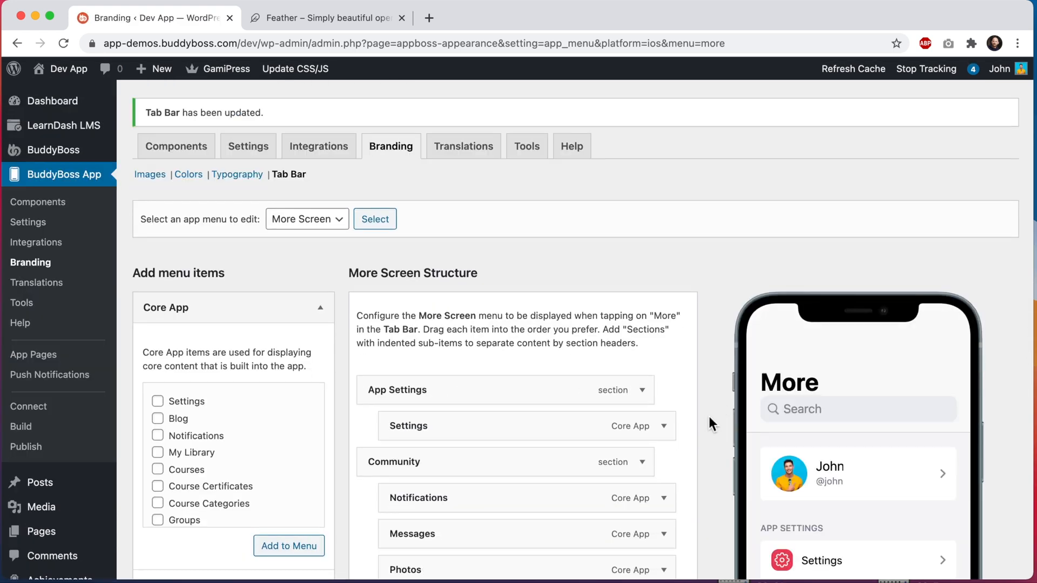
scroll(down, 3)
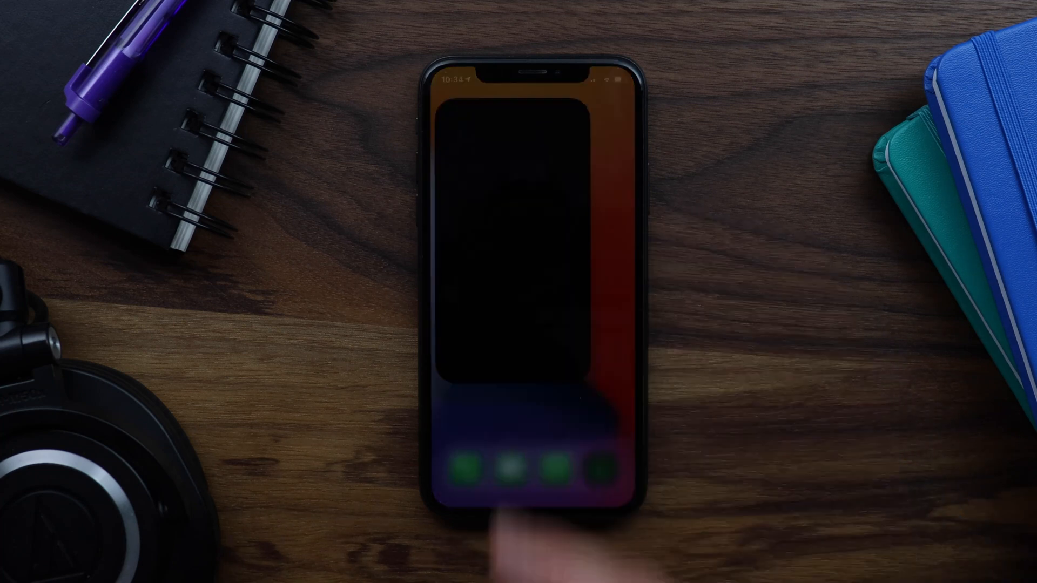
- Launch the app on the iPhone and show the More screen with the new icons
click(500, 470)
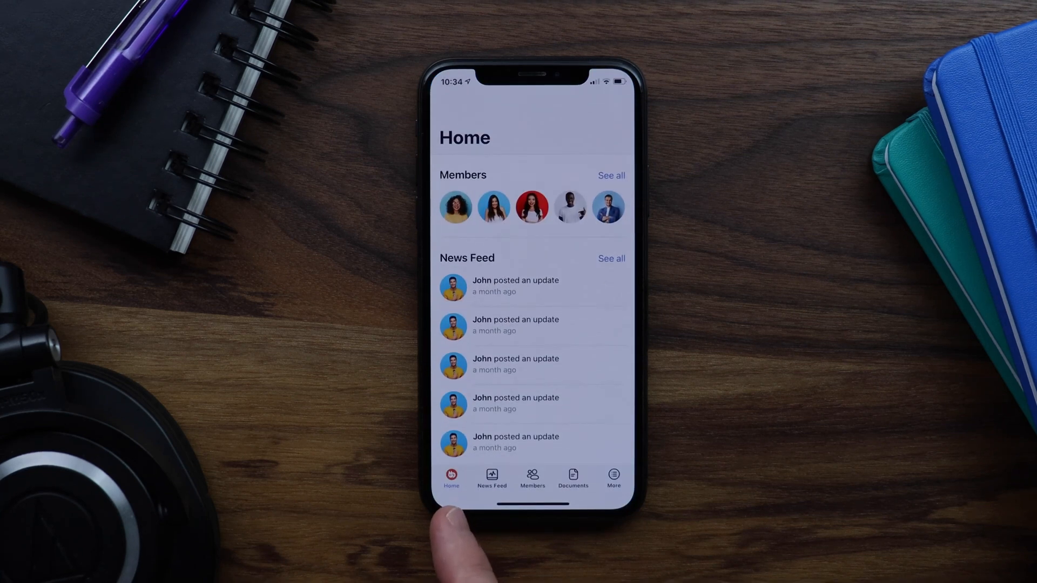
mouse_move(614, 476)
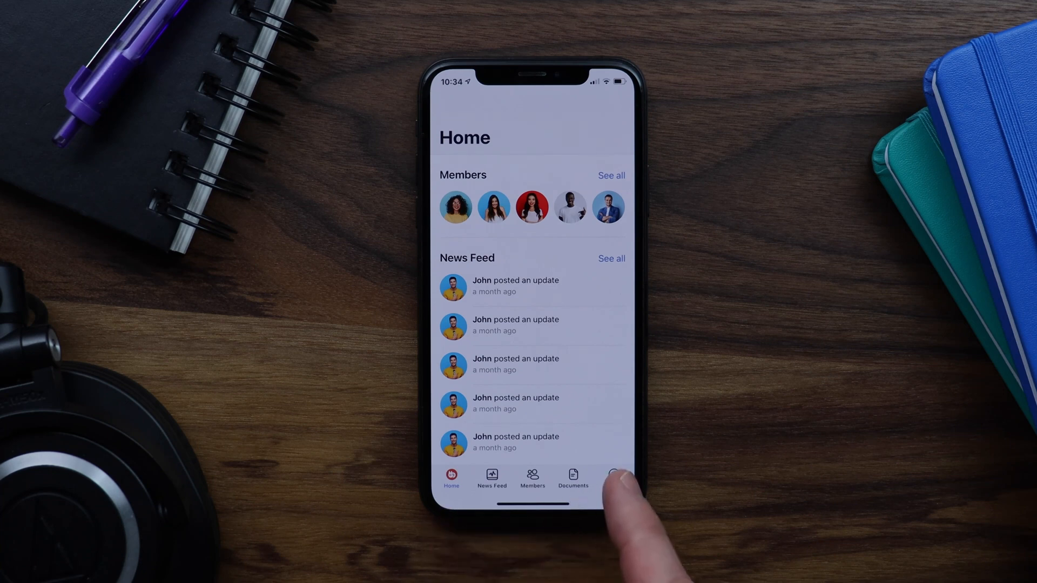
click(614, 476)
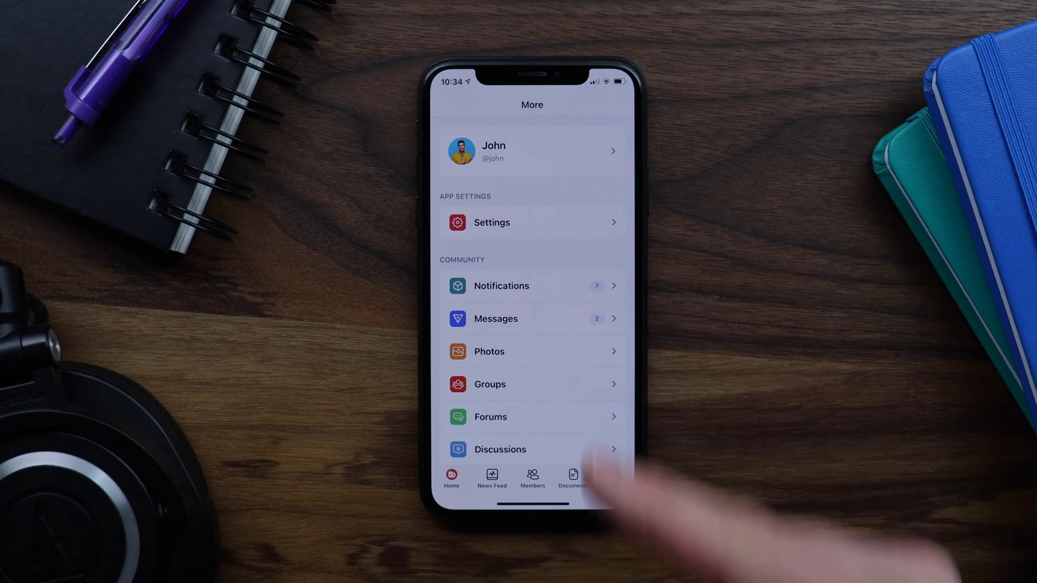
click(613, 476)
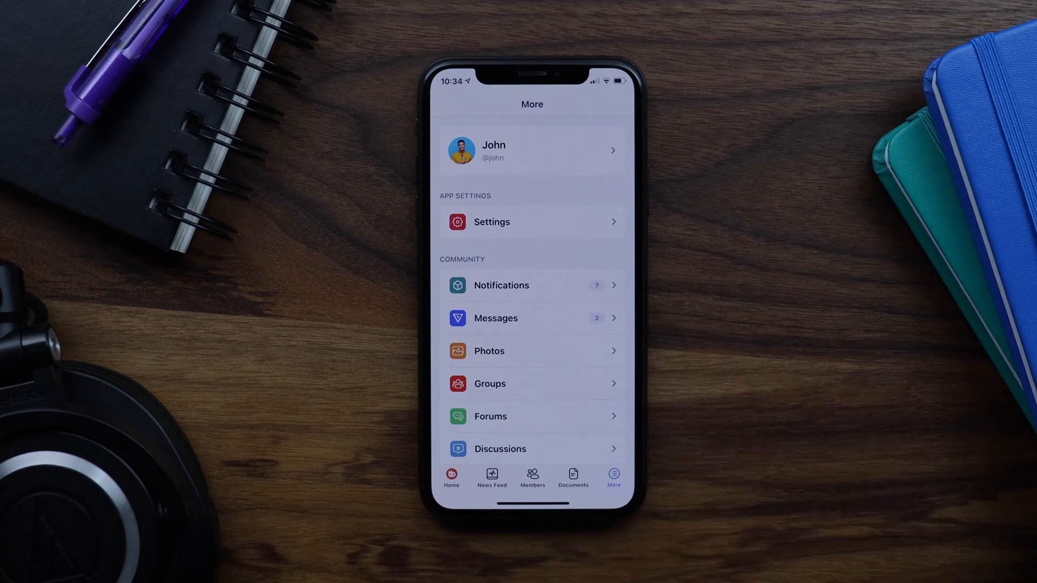